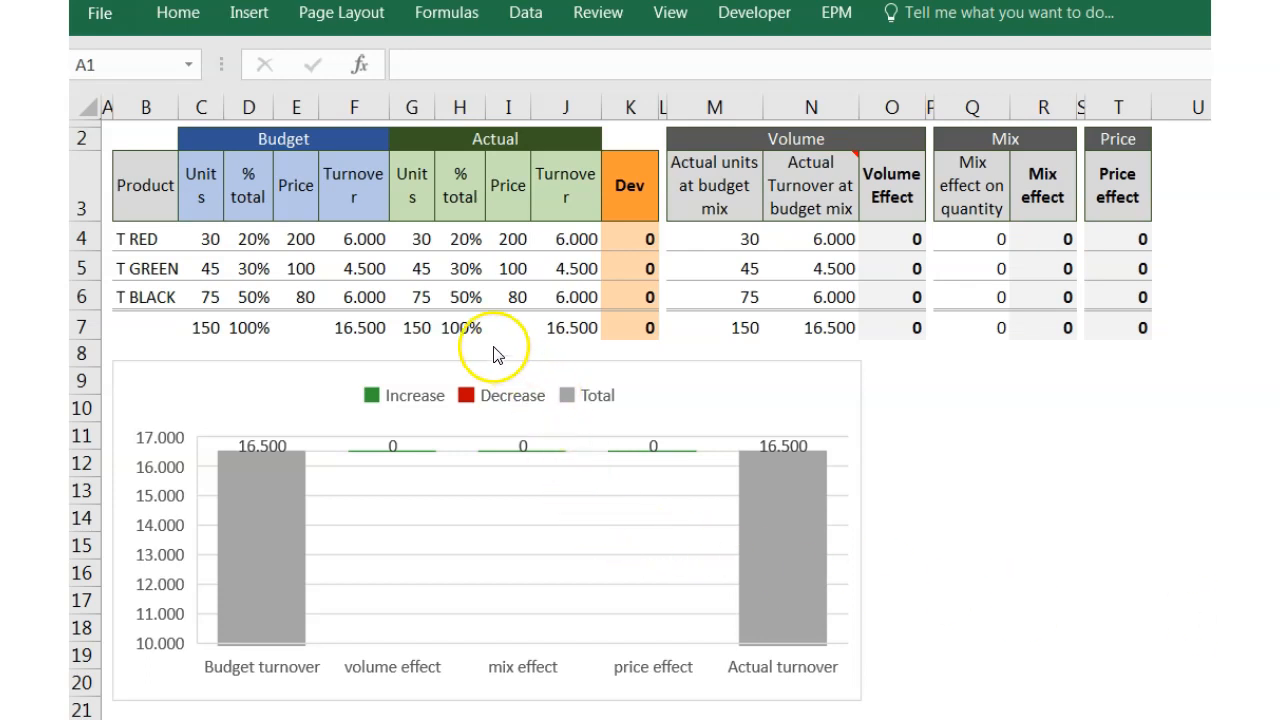
mouse_move(130, 295)
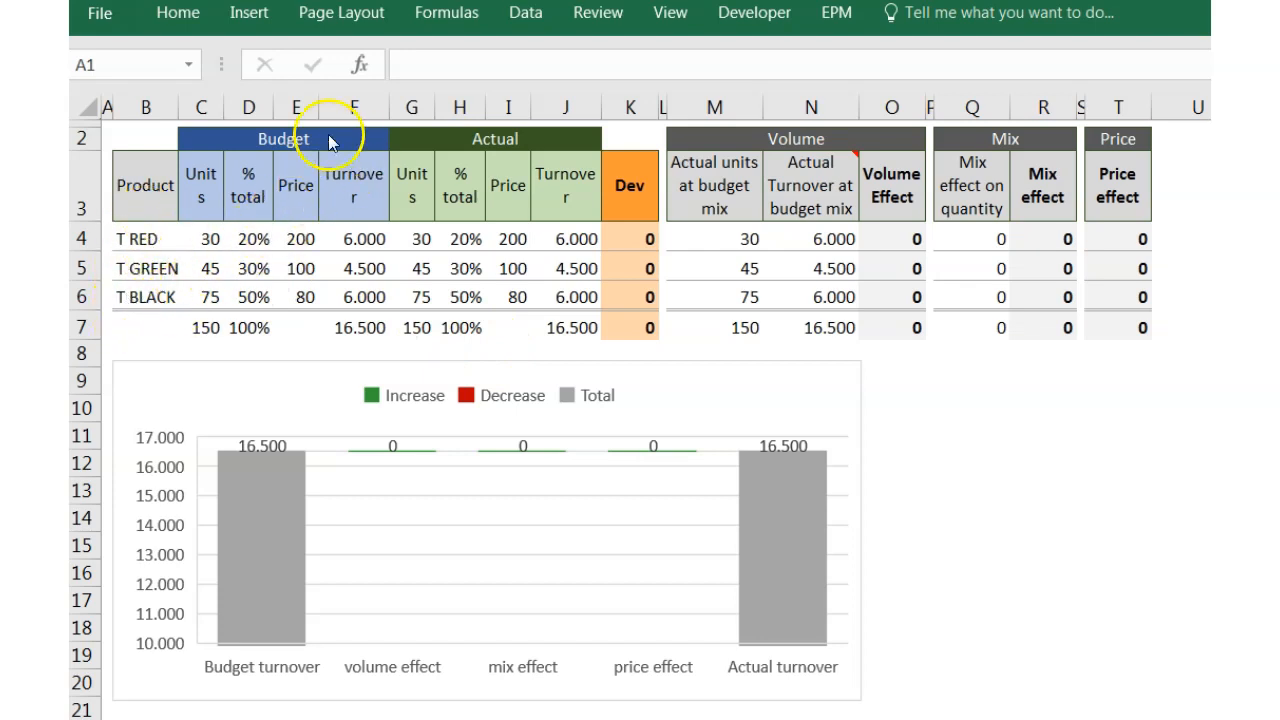
mouse_move(510, 125)
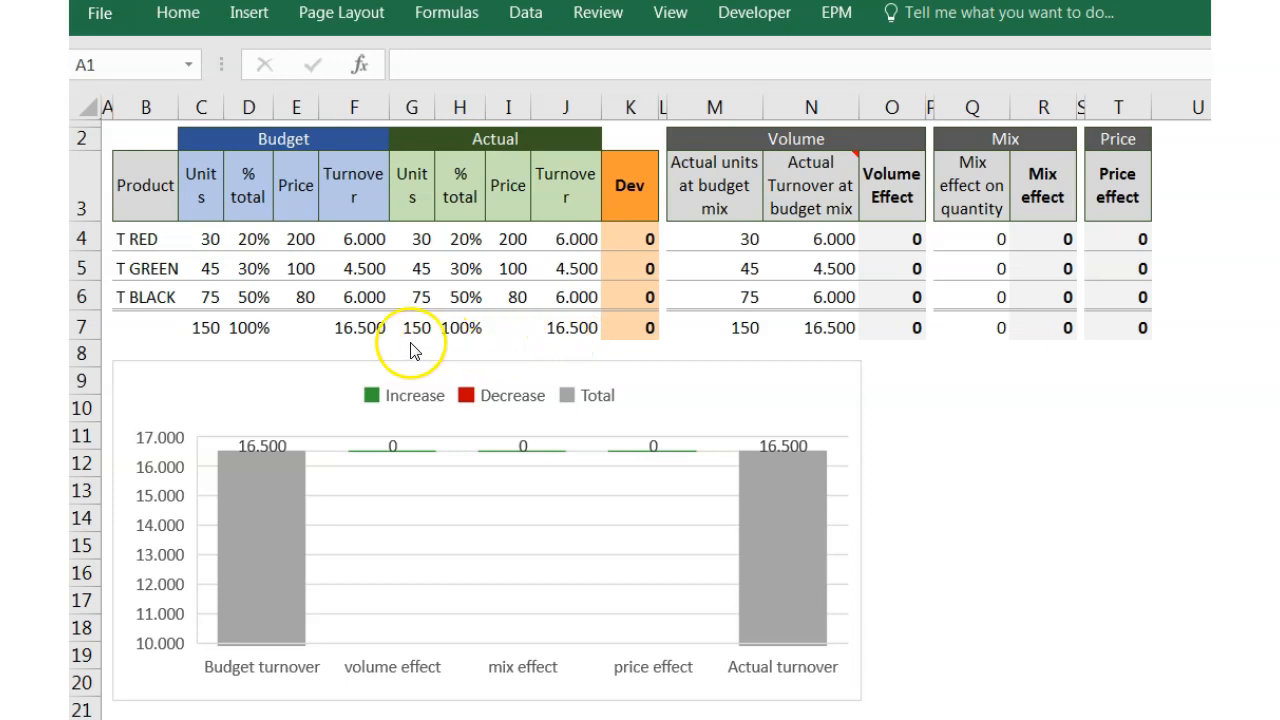
mouse_move(390, 375)
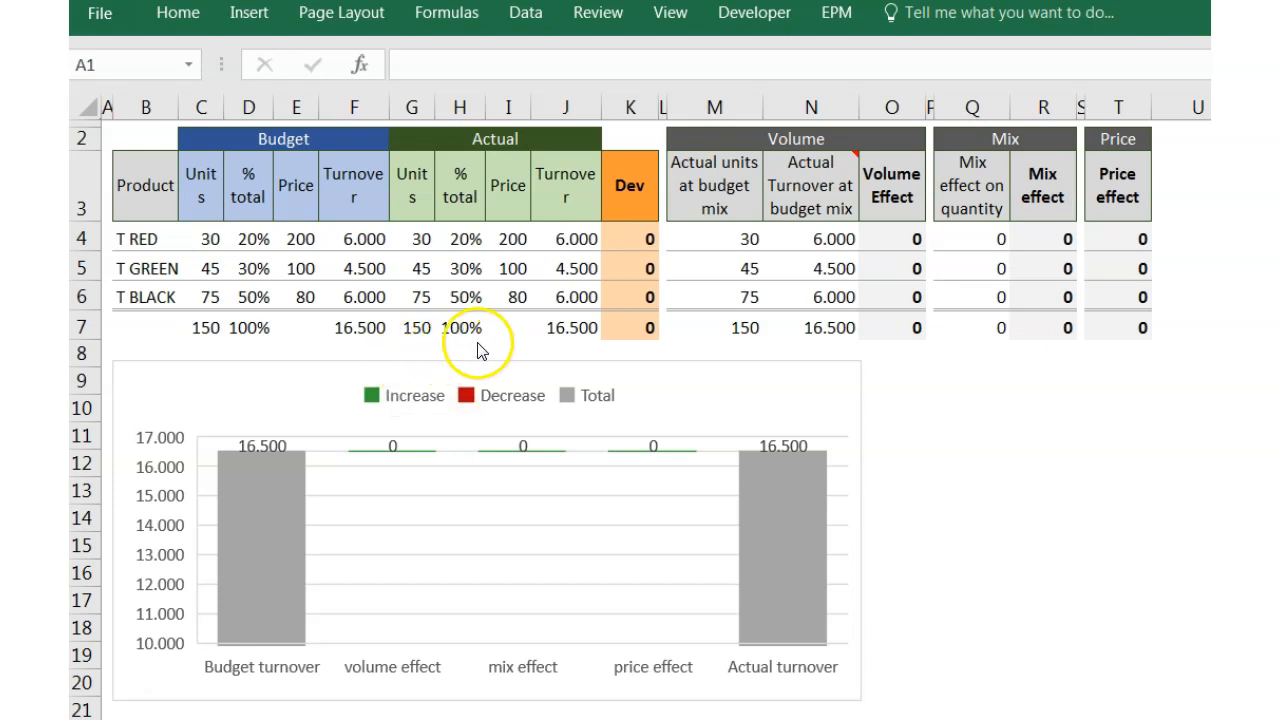
mouse_move(595, 258)
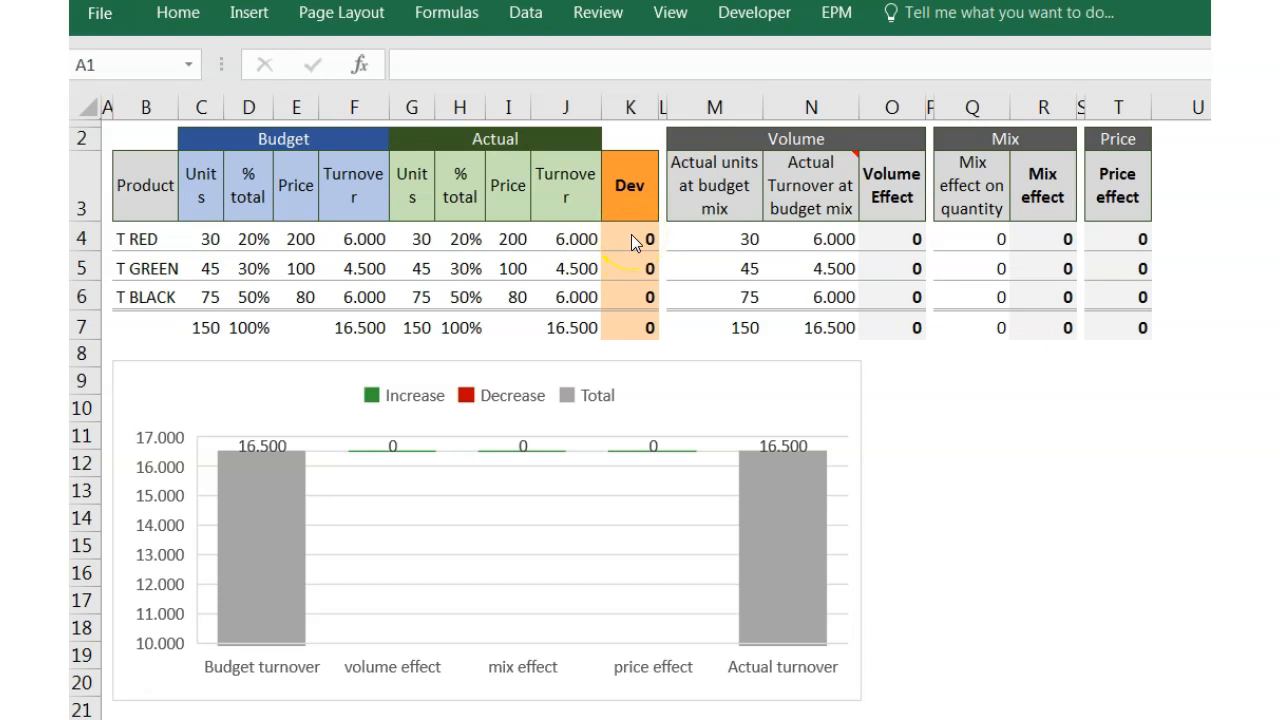
Check the Dev values in K4:K7 and set T RED's actual price to 210
left_click_drag(630, 238, 630, 327)
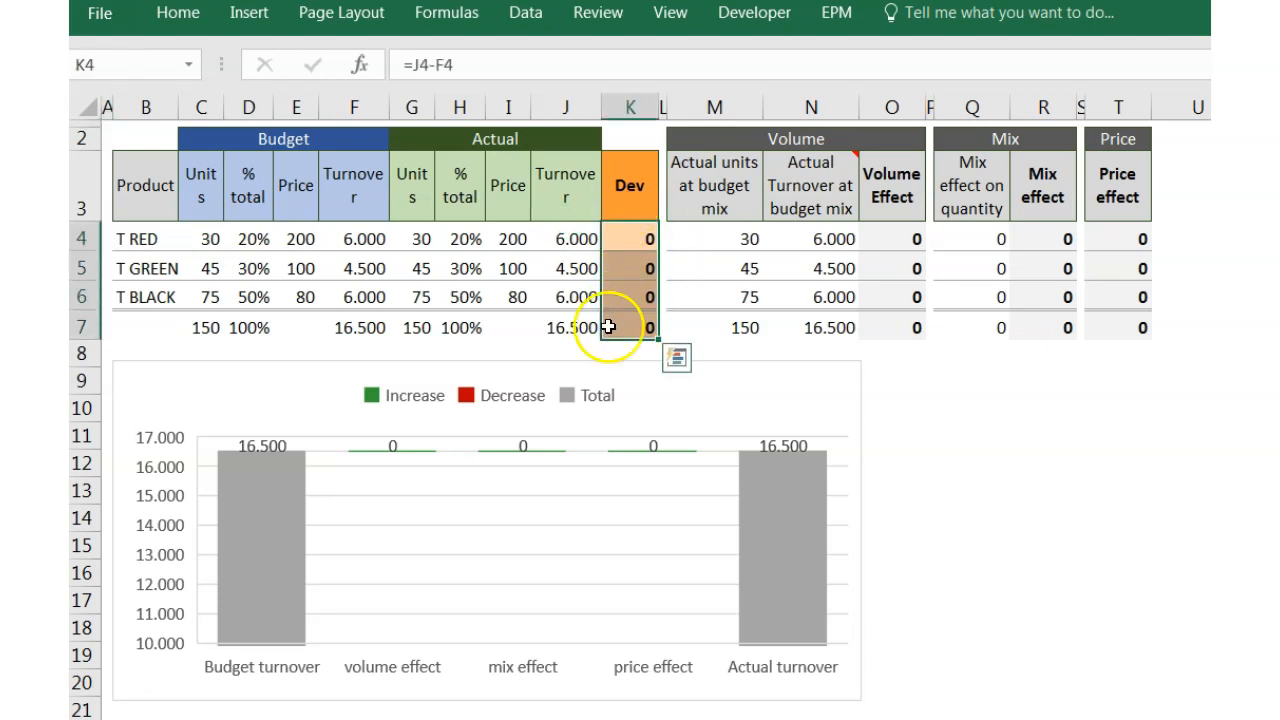
left_click(508, 352)
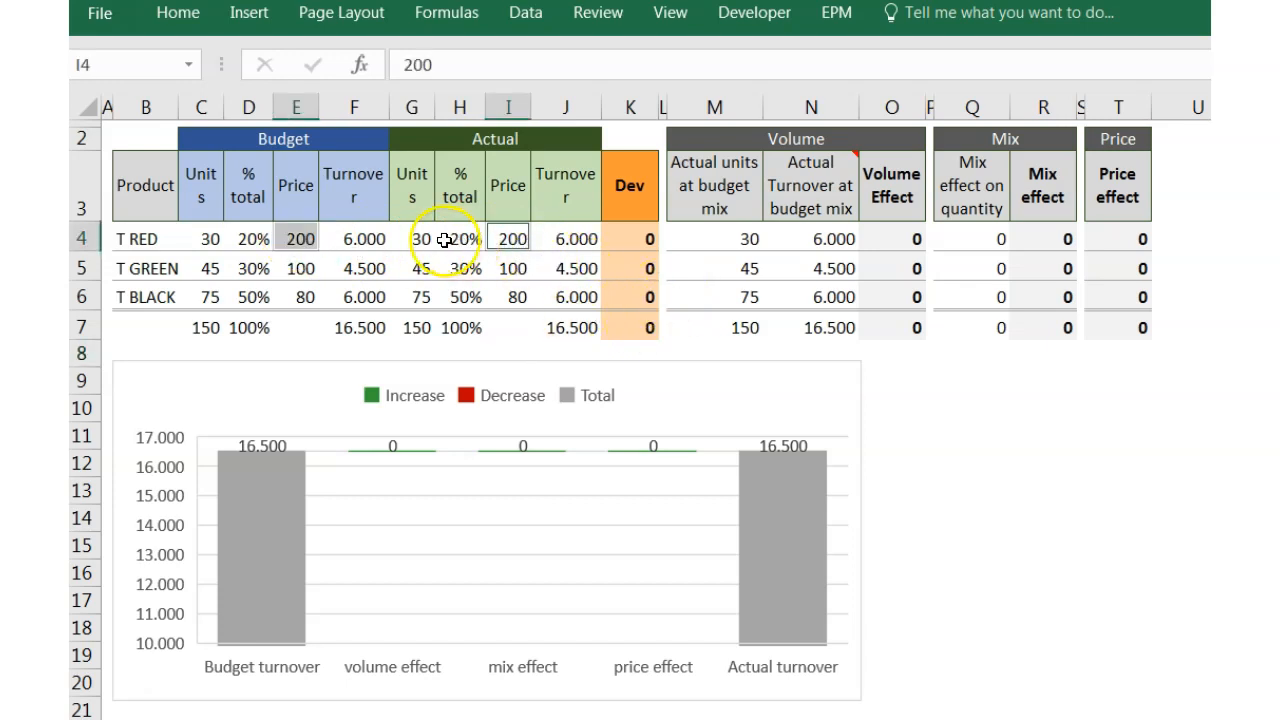
left_click(411, 238)
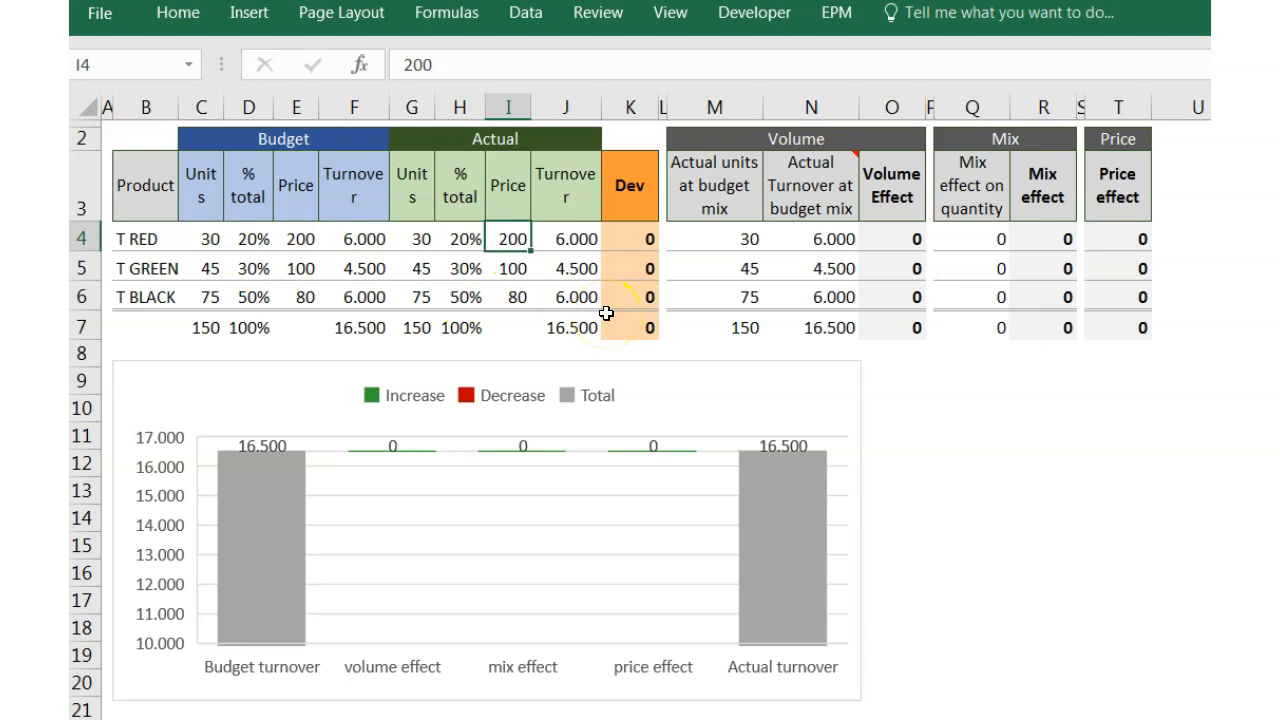
type("210")
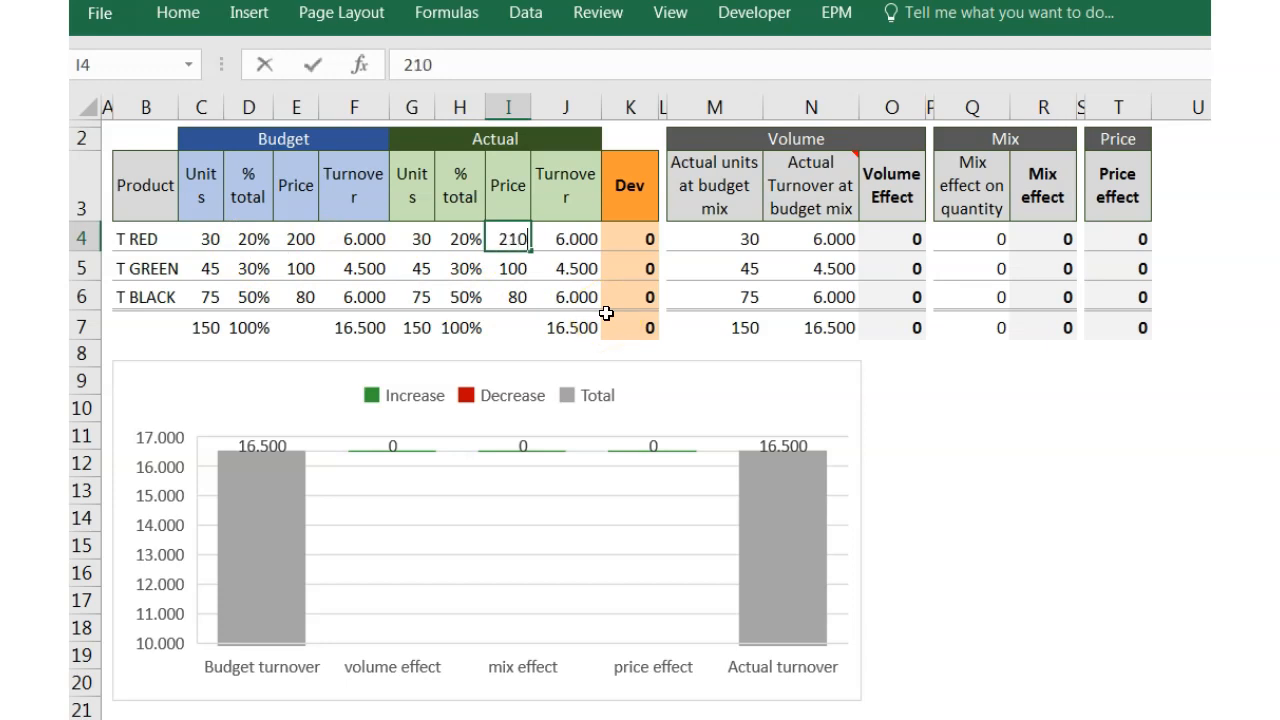
key("enter")
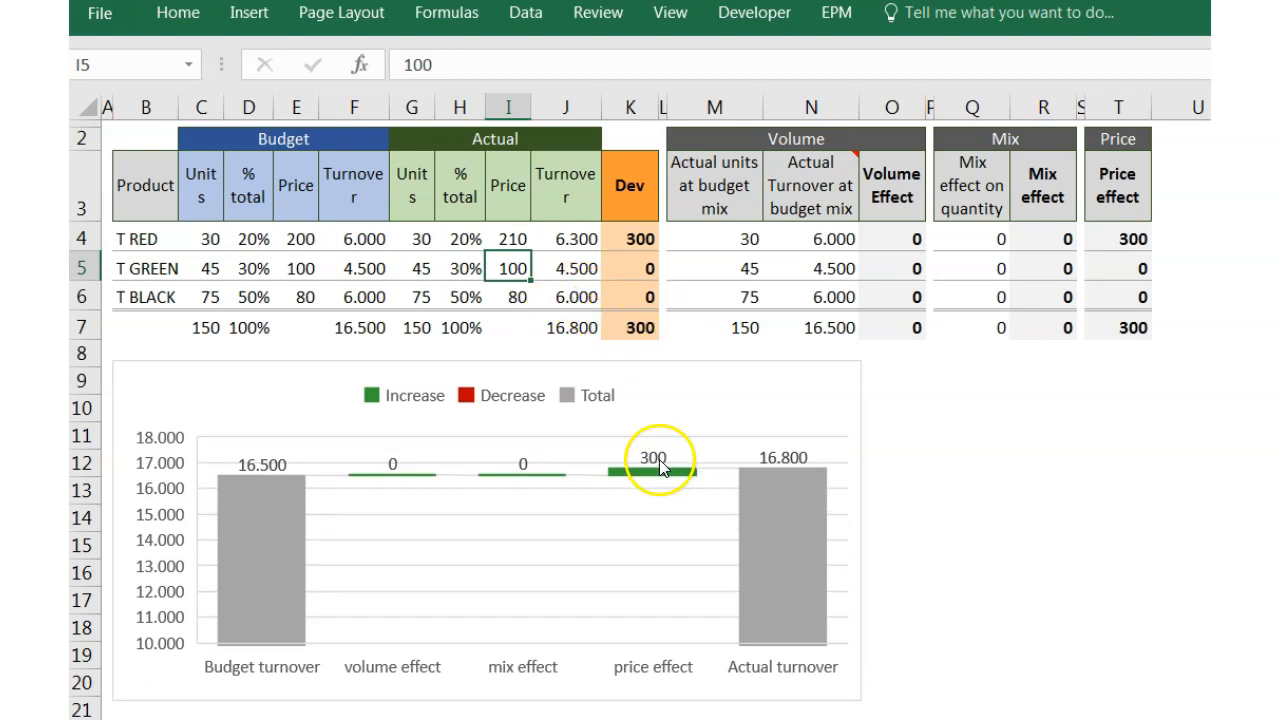
mouse_move(603, 362)
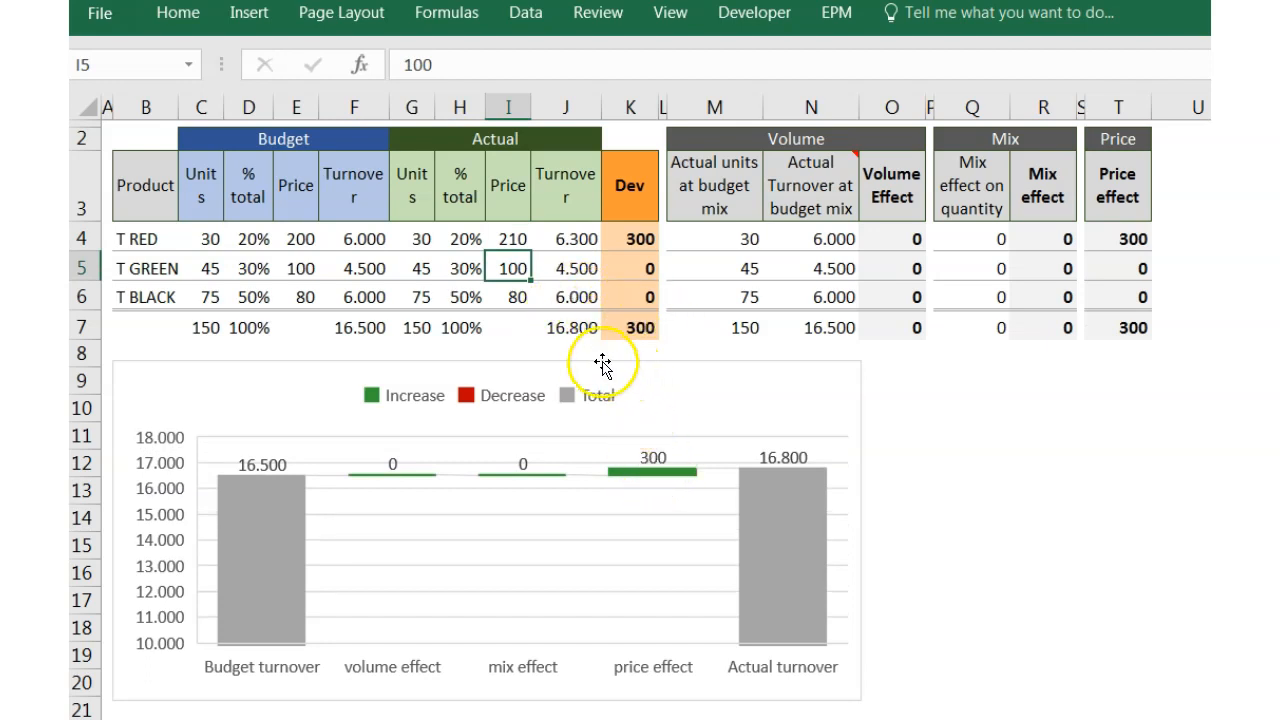
mouse_move(568, 351)
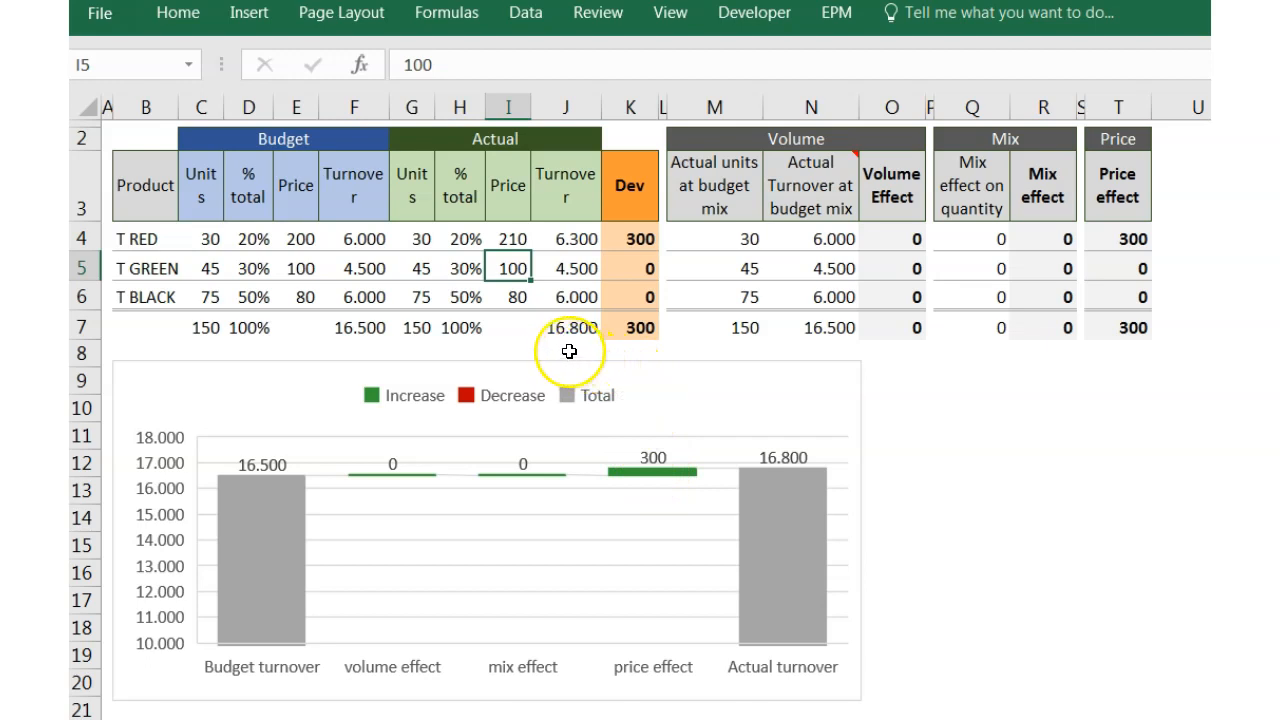
Set T GREEN's actual price in I5 to 90
left_click(411, 238)
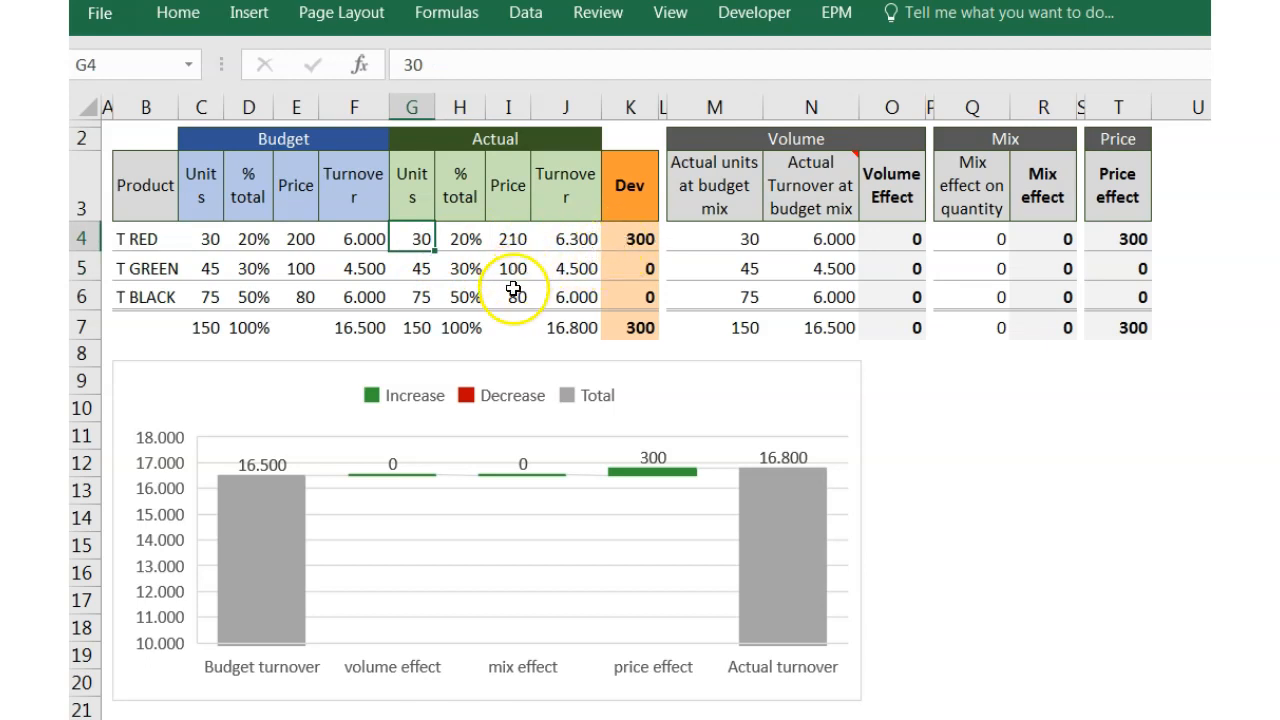
left_click(508, 268)
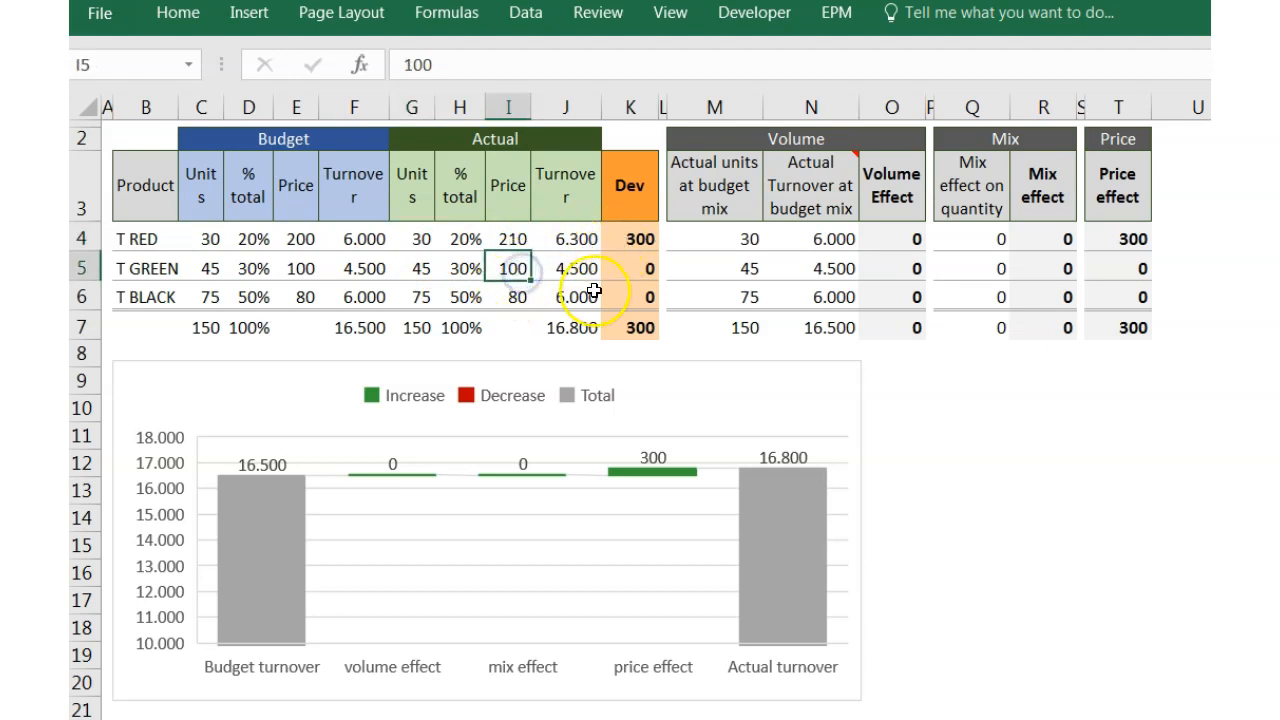
type("90")
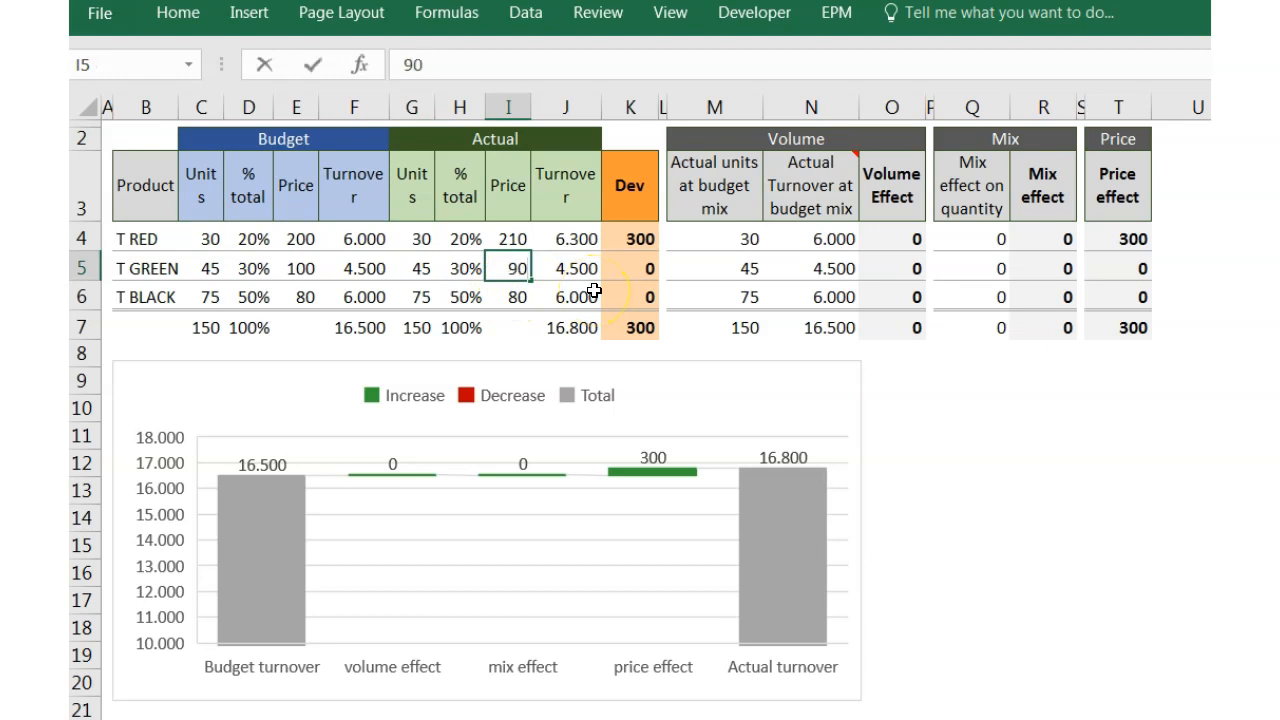
type("90")
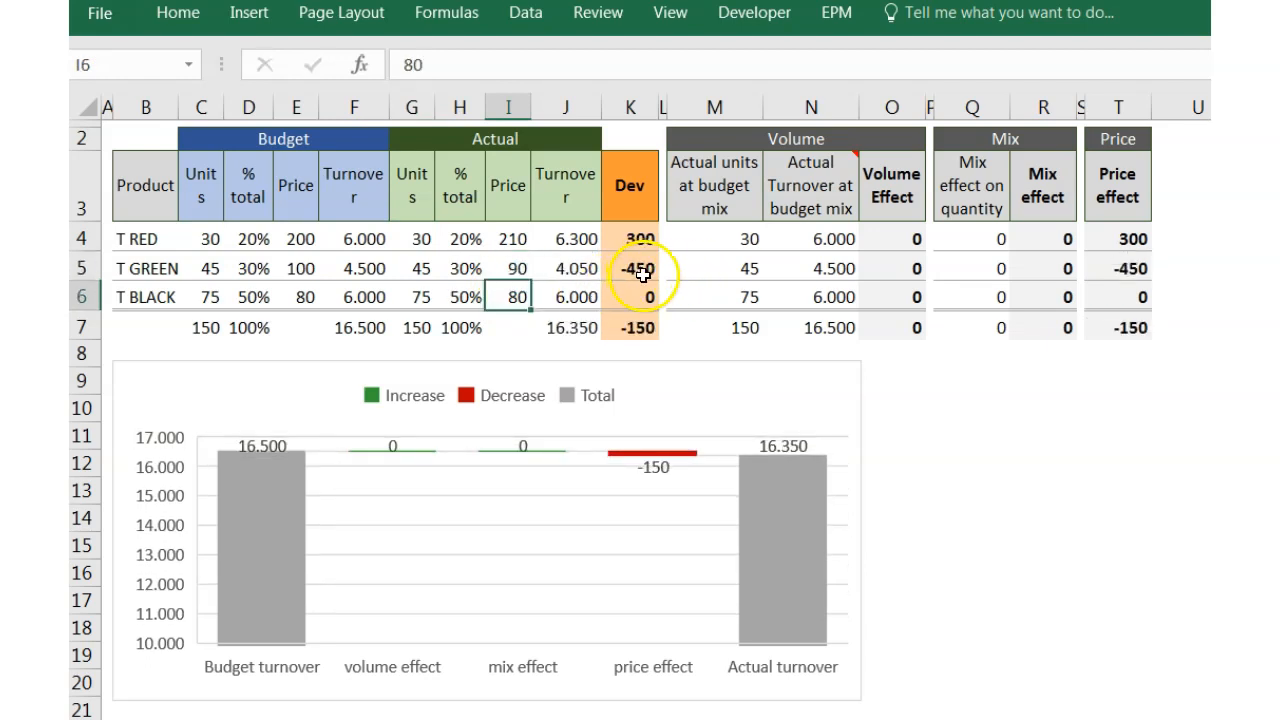
mouse_move(647, 305)
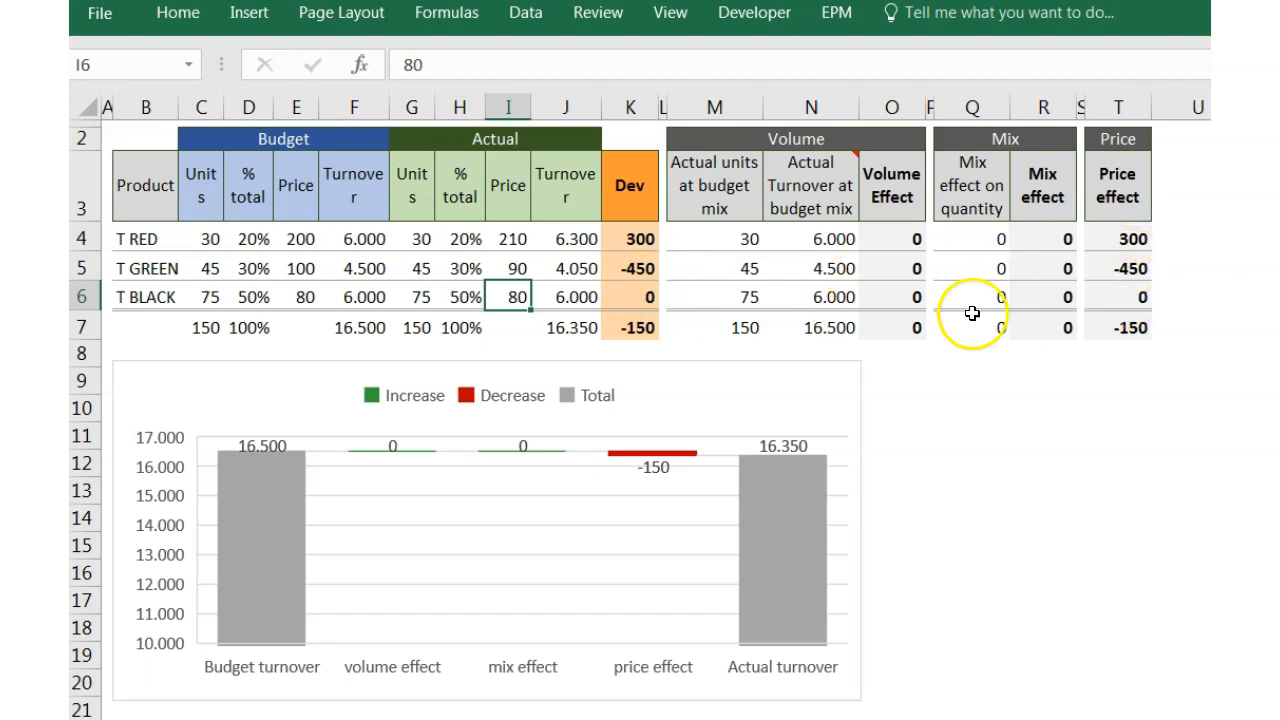
Reset T RED's actual price in I4 to 200 and select T RED's actual units in G4
left_click(508, 238)
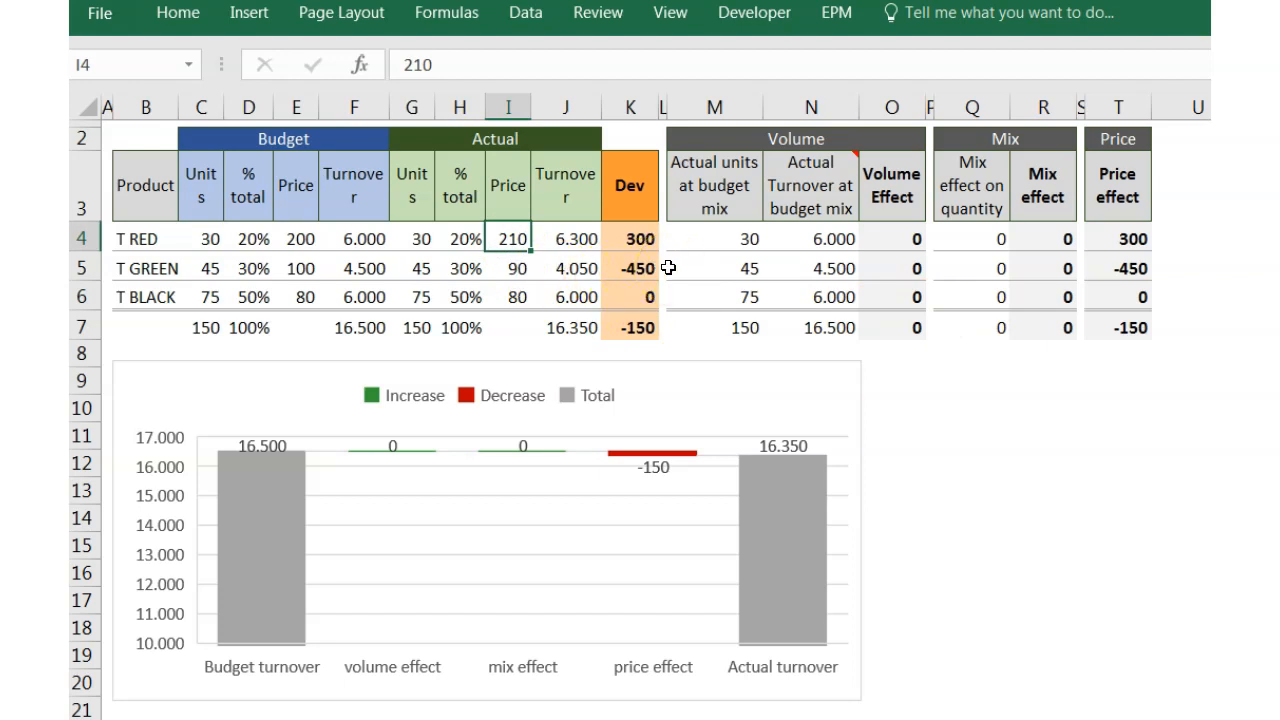
type("200")
left_click(508, 268)
type("100")
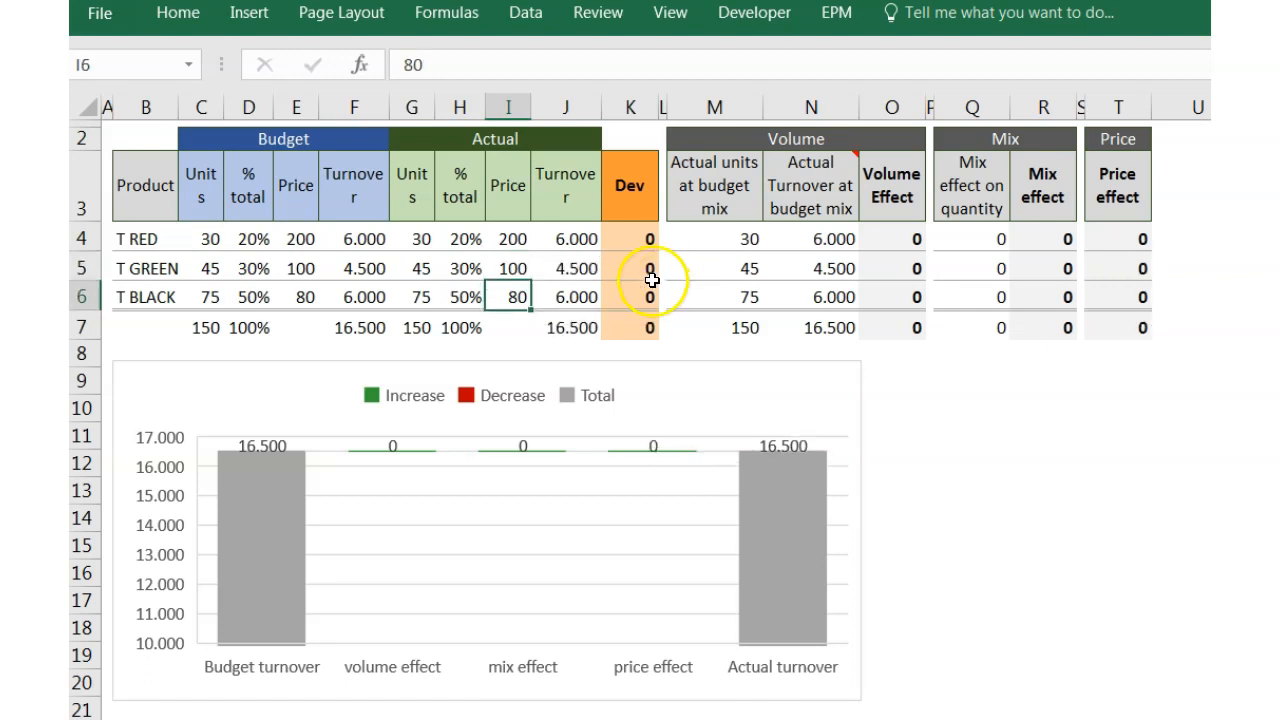
mouse_move(575, 273)
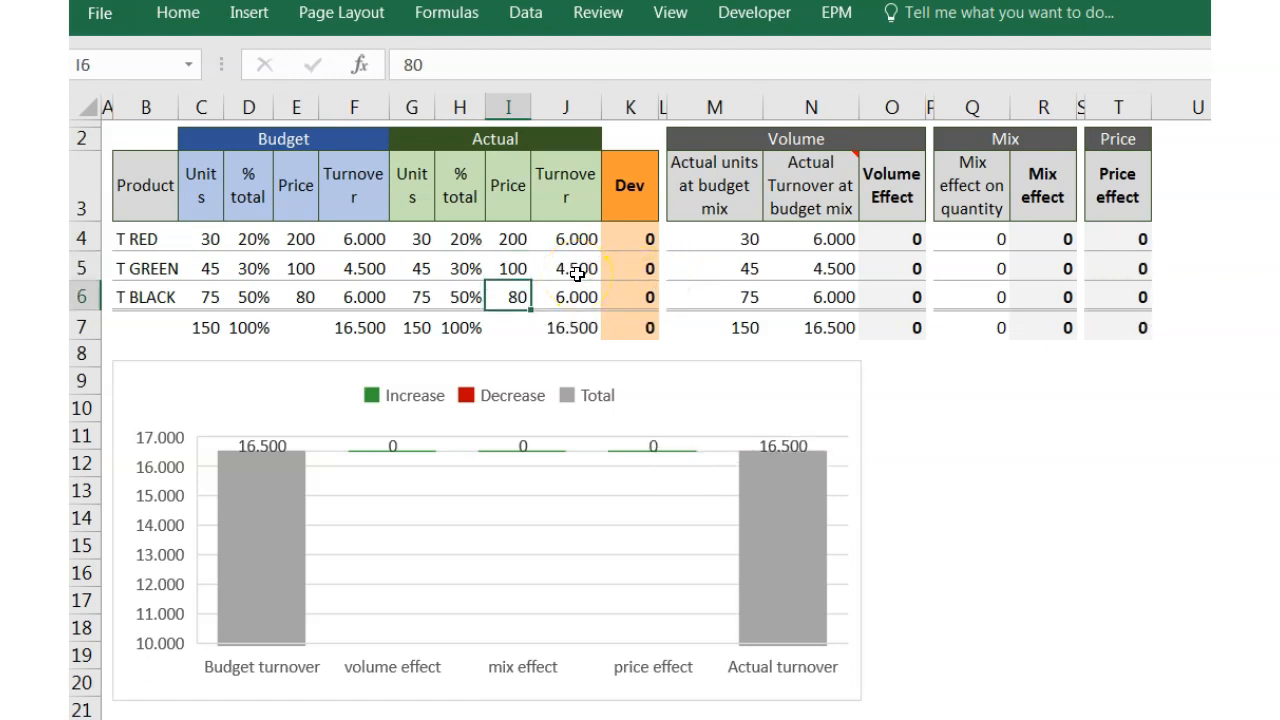
mouse_move(1042, 255)
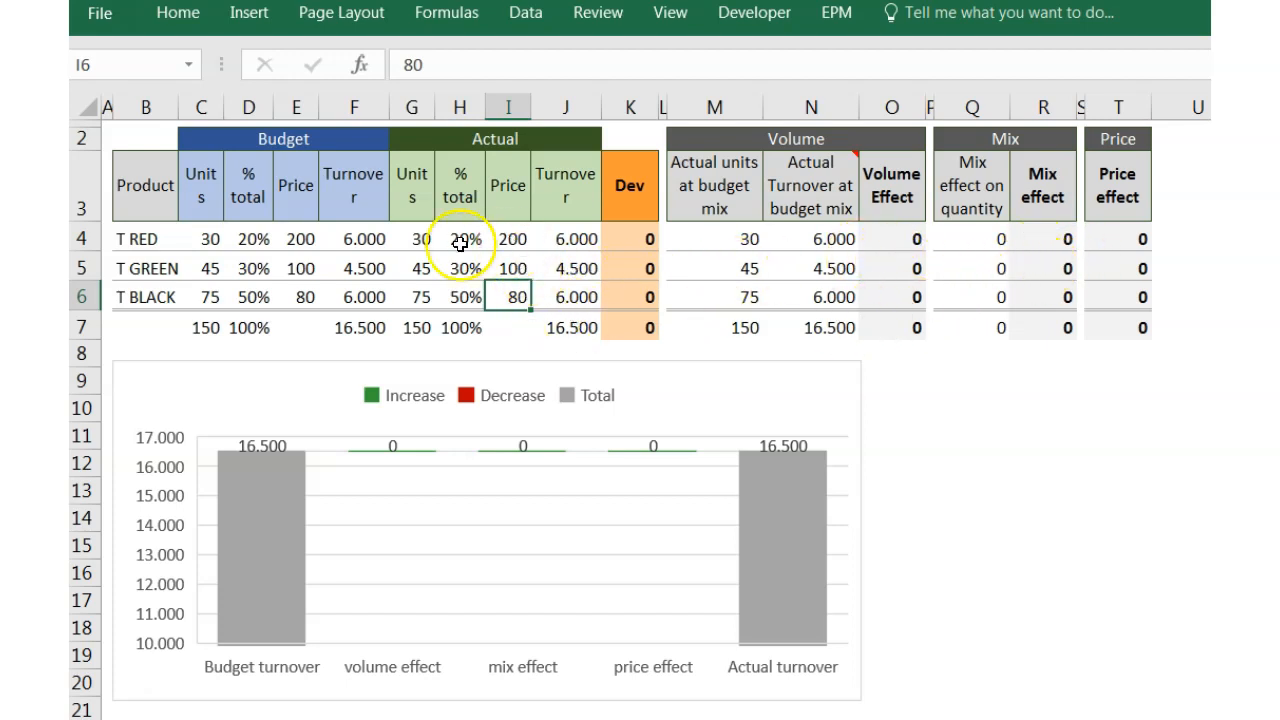
left_click(411, 238)
type("35")
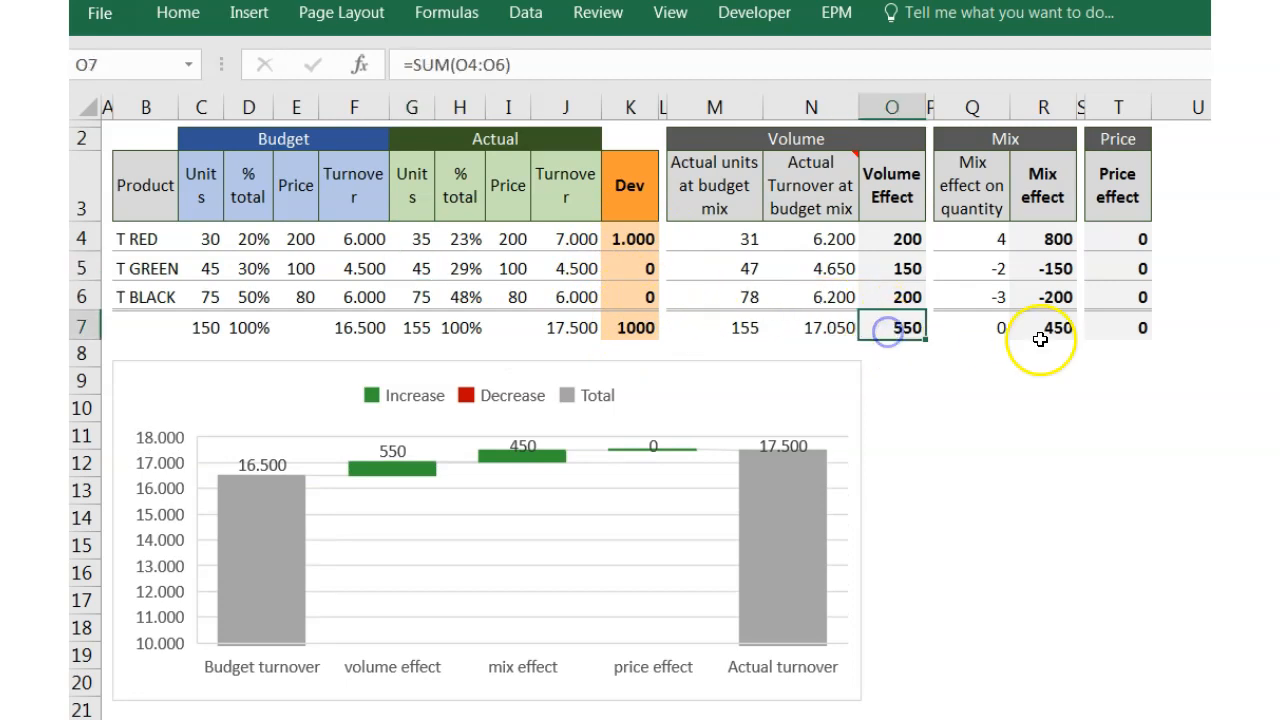
Inspect the mix effect in R7, then enter 40 as T GREEN's actual units
left_click(1043, 327)
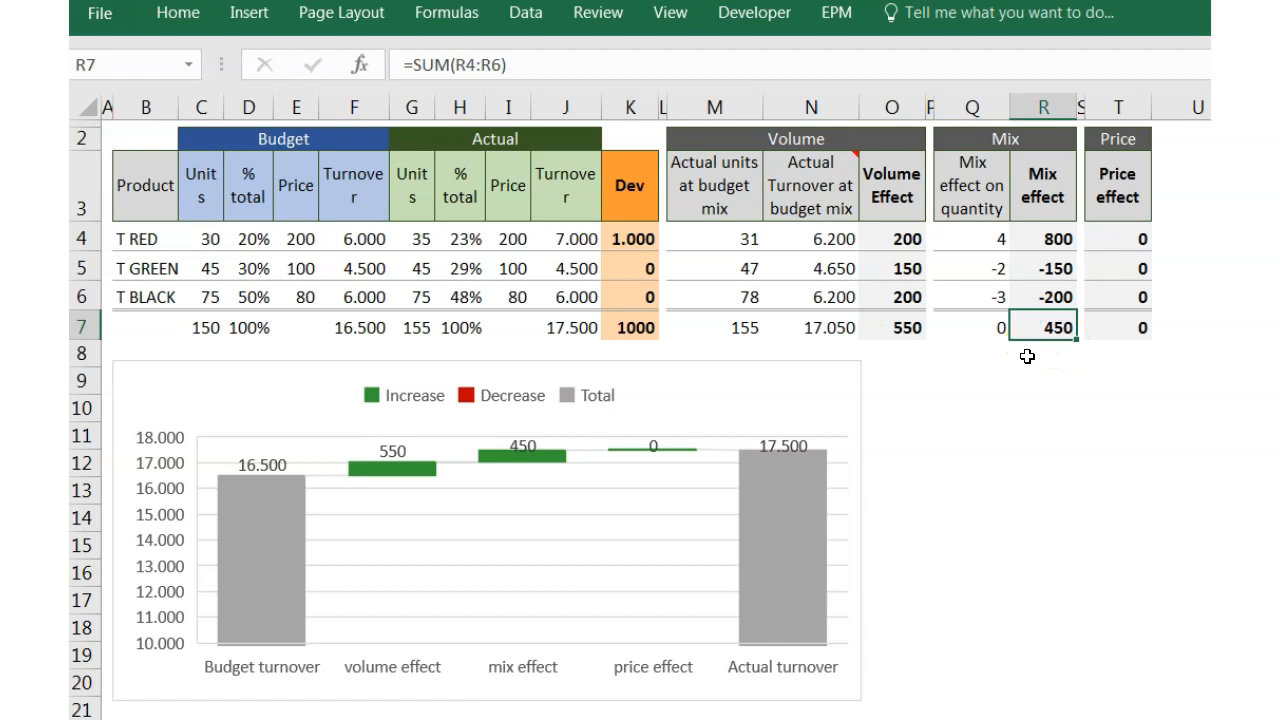
mouse_move(413, 266)
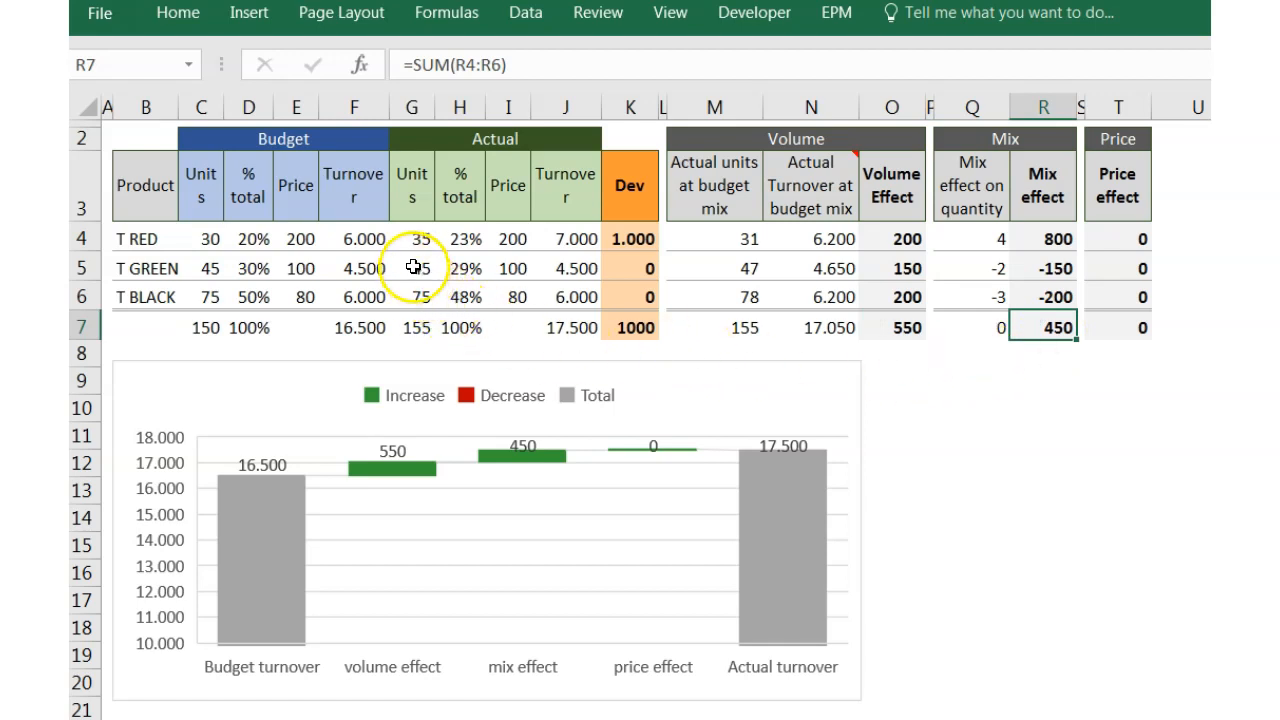
left_click(411, 268)
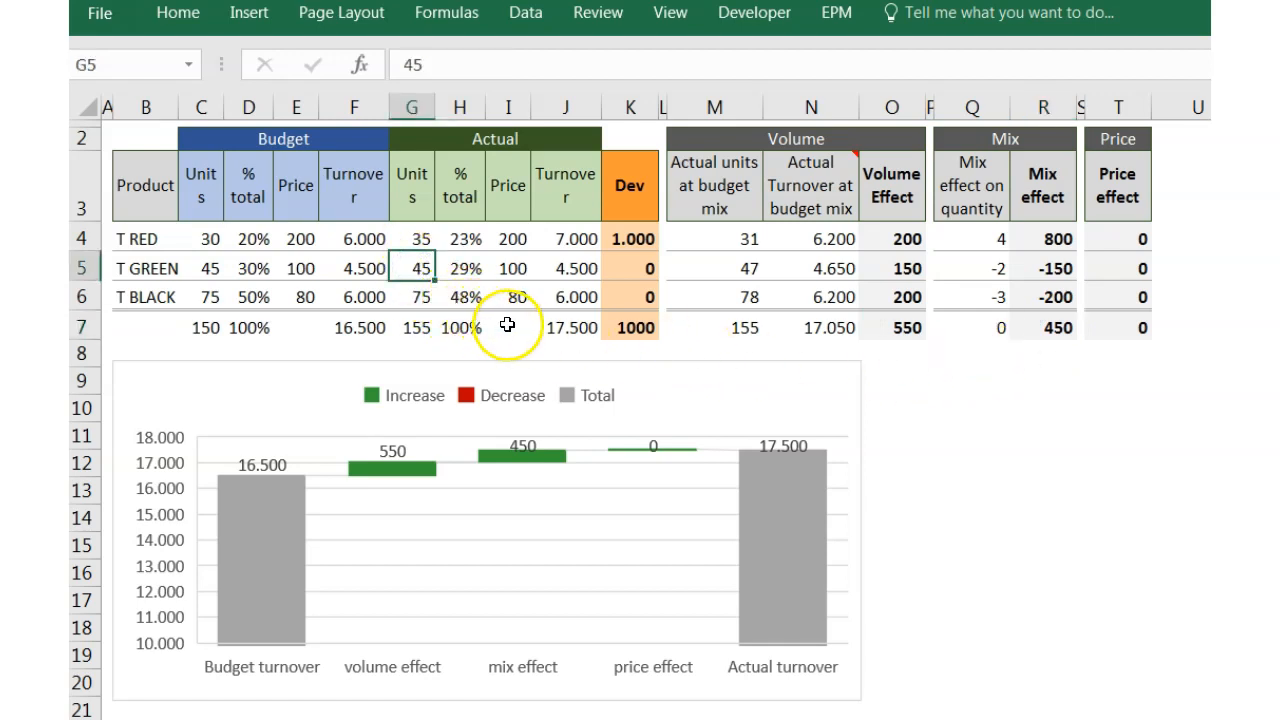
type("4")
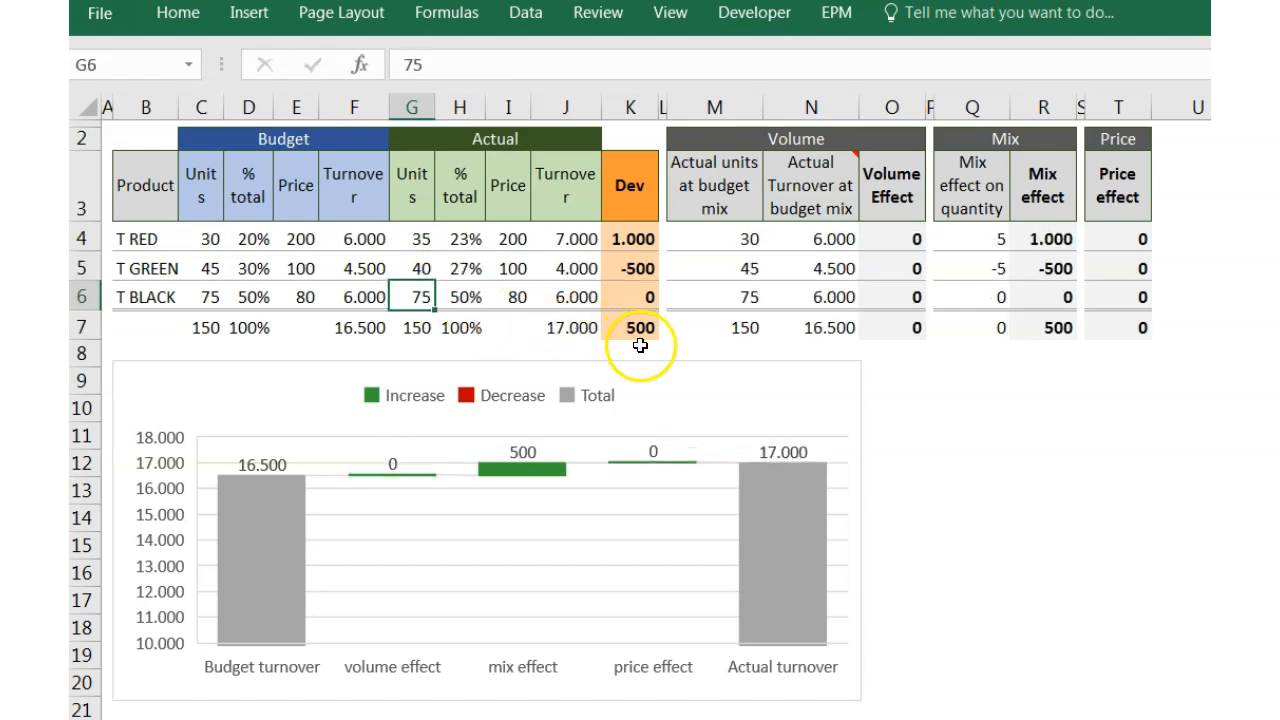
mouse_move(903, 346)
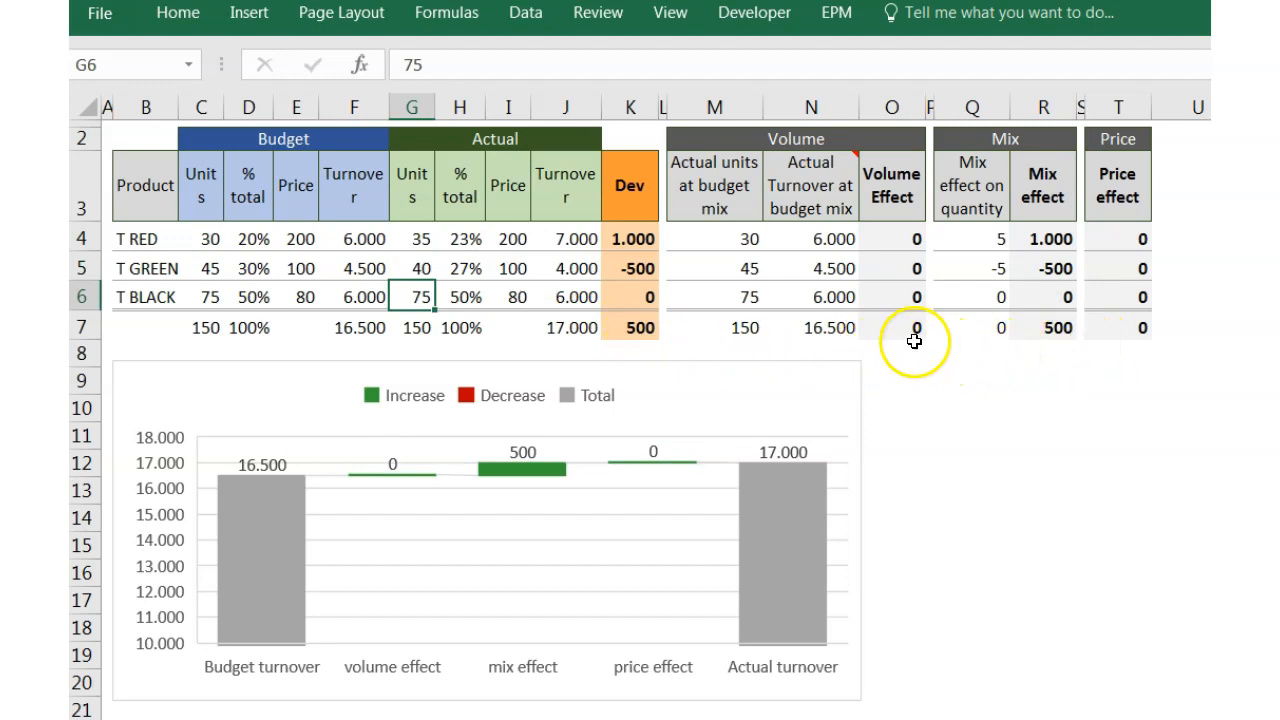
mouse_move(889, 336)
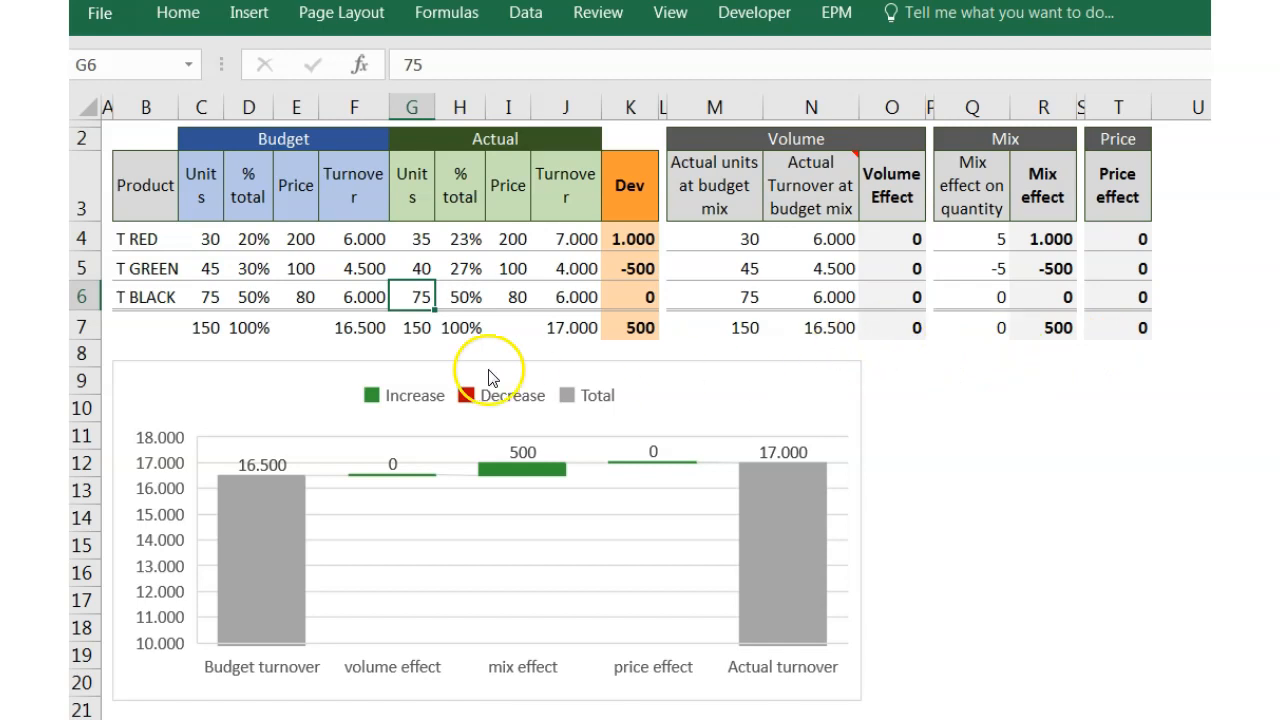
Verify the C7 and G7 unit totals and the R7 mix effect
left_click(205, 327)
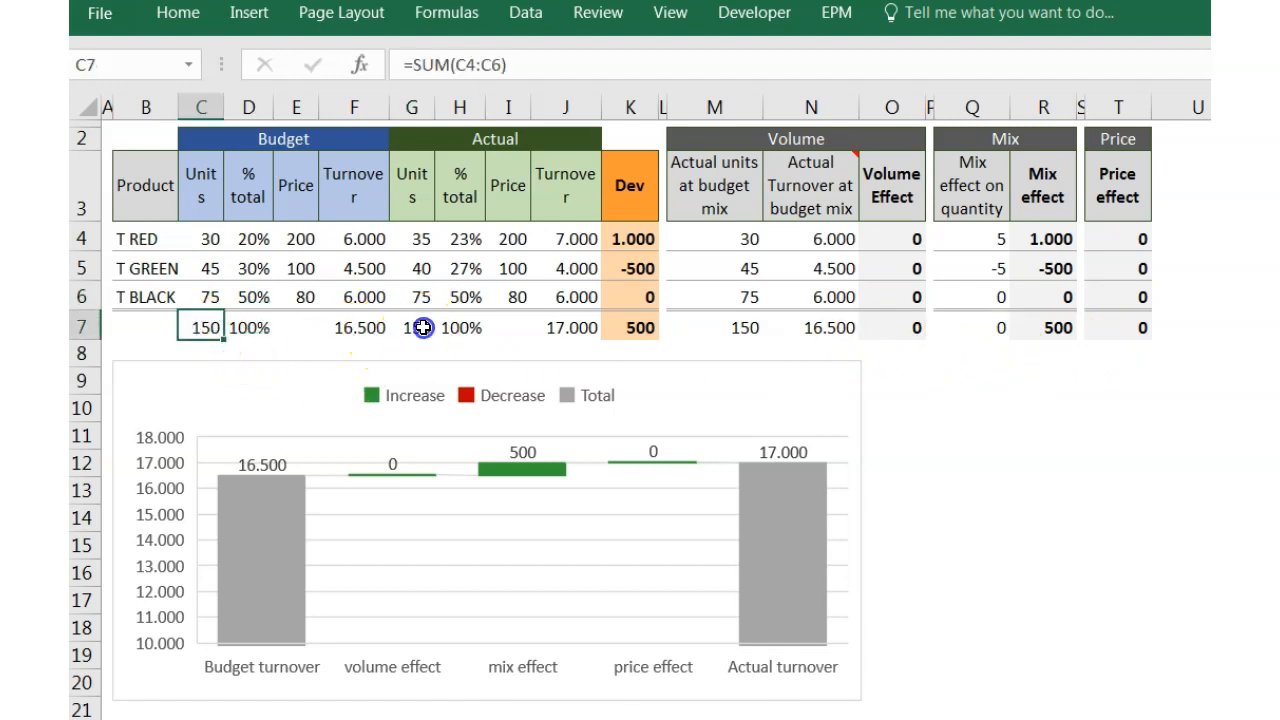
left_click(411, 327)
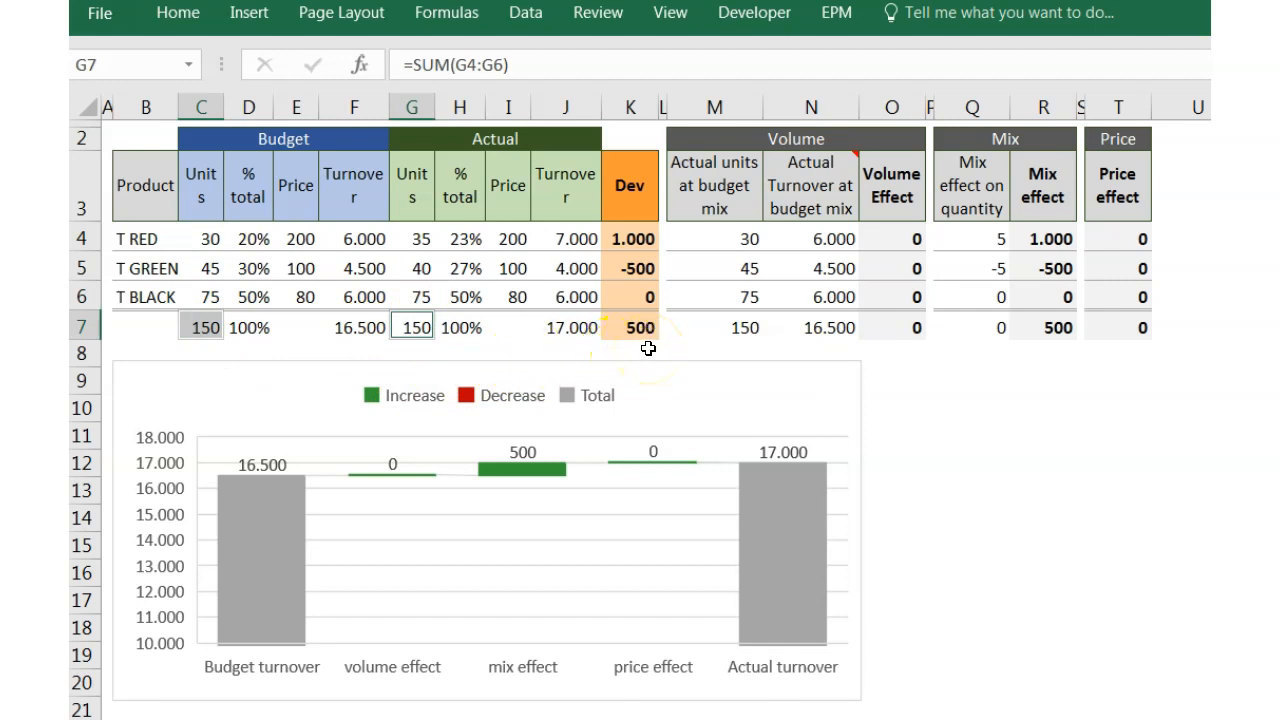
mouse_move(1022, 328)
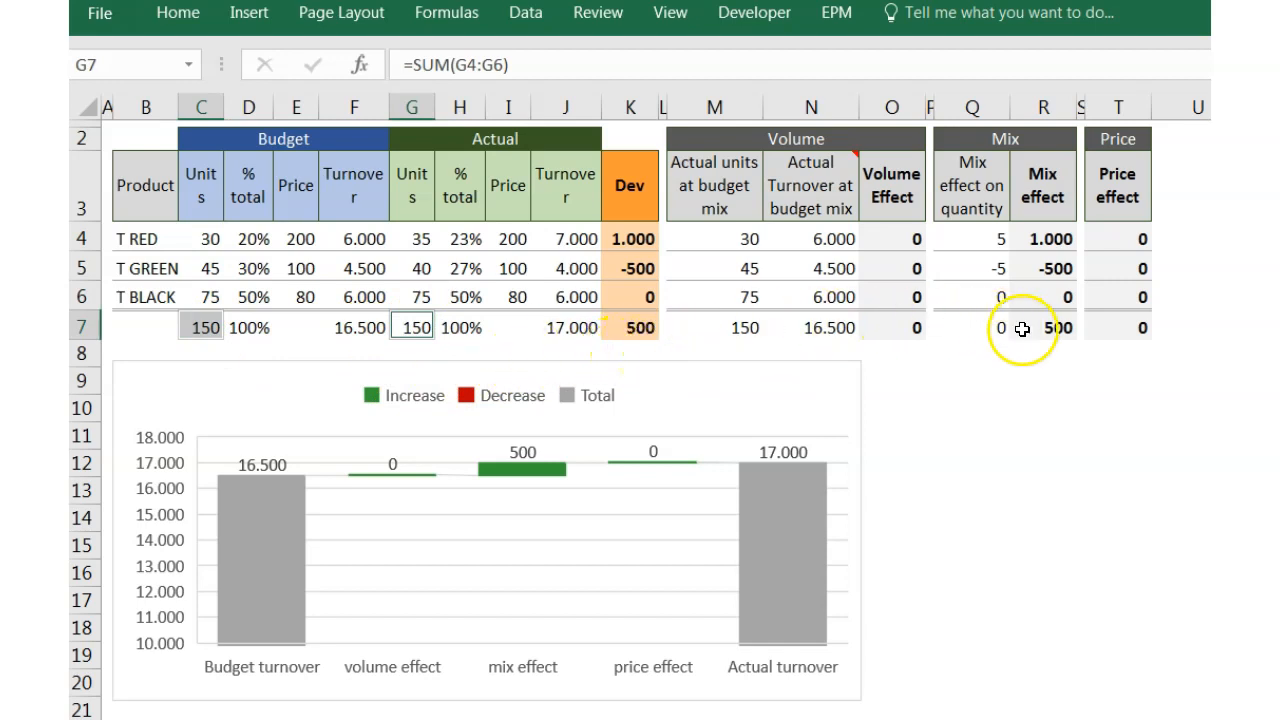
left_click(1043, 327)
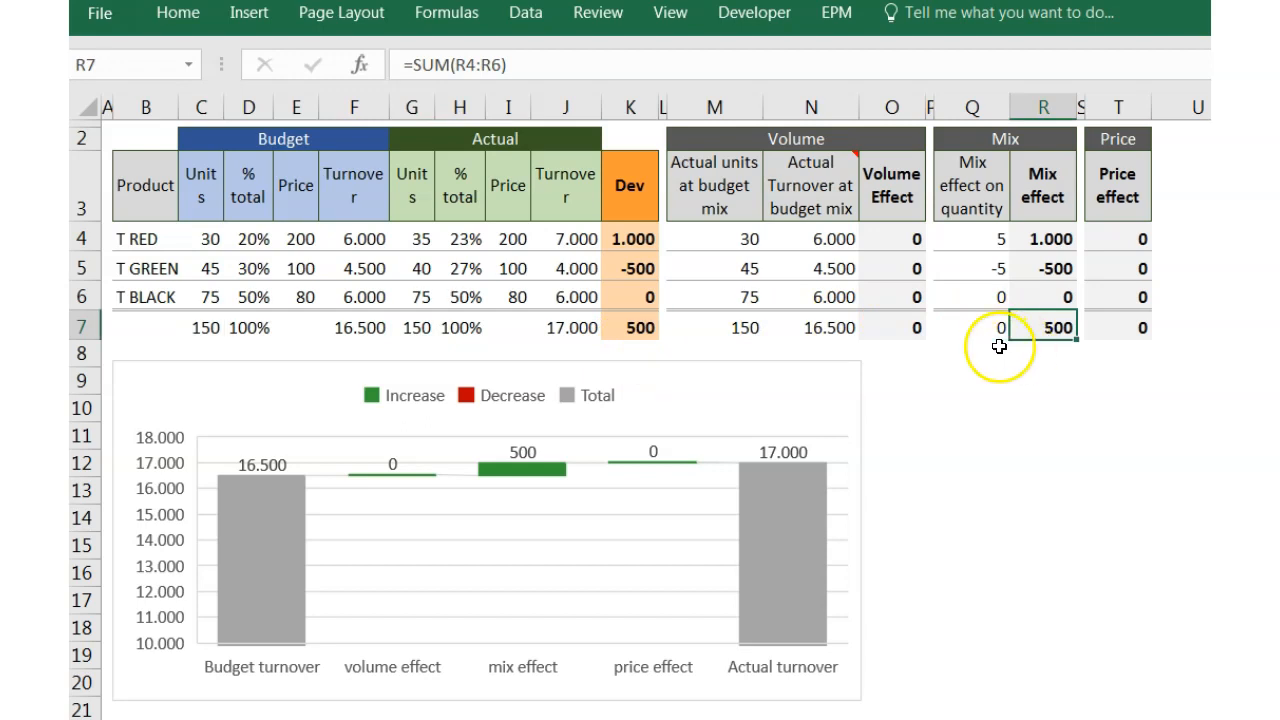
mouse_move(697, 355)
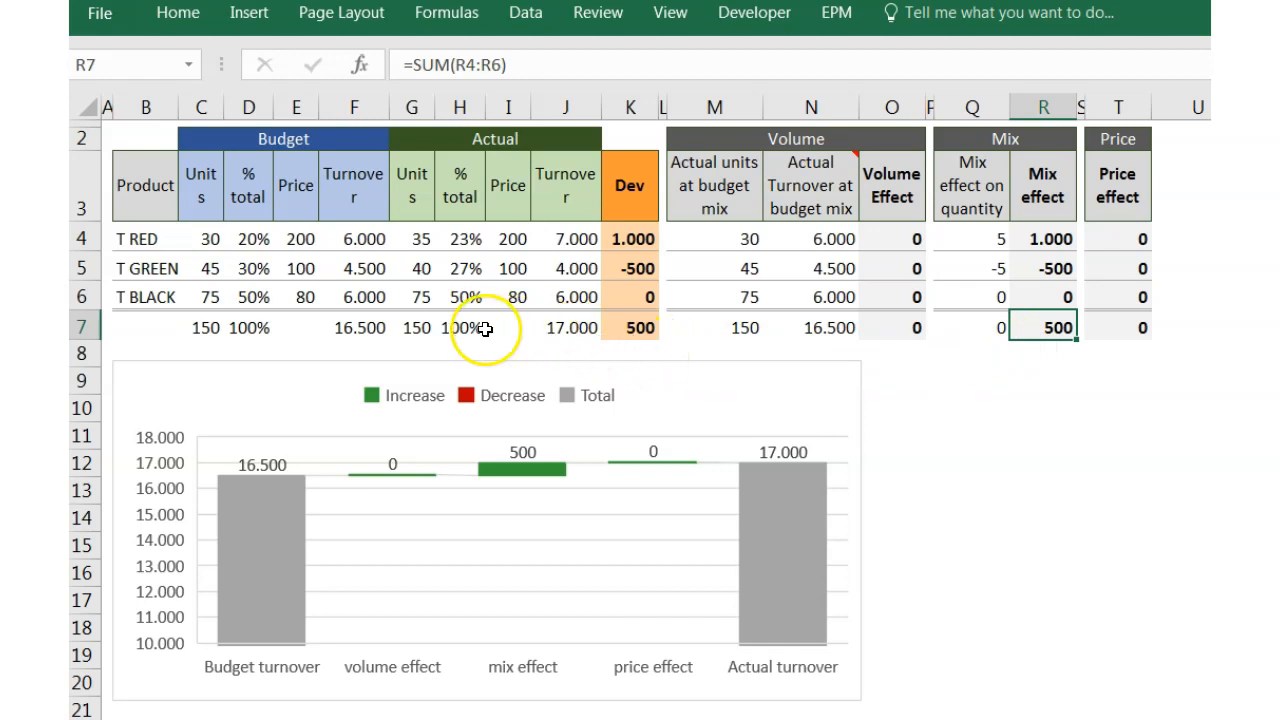
mouse_move(440, 312)
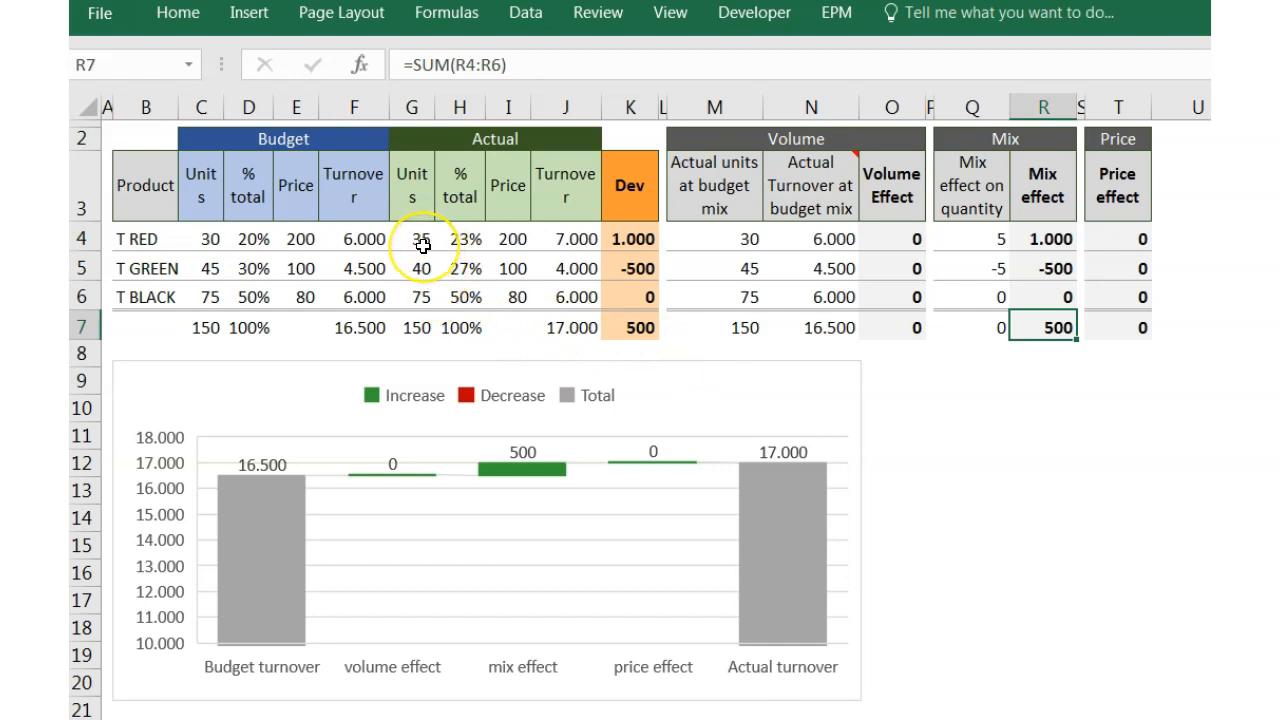
mouse_move(425, 245)
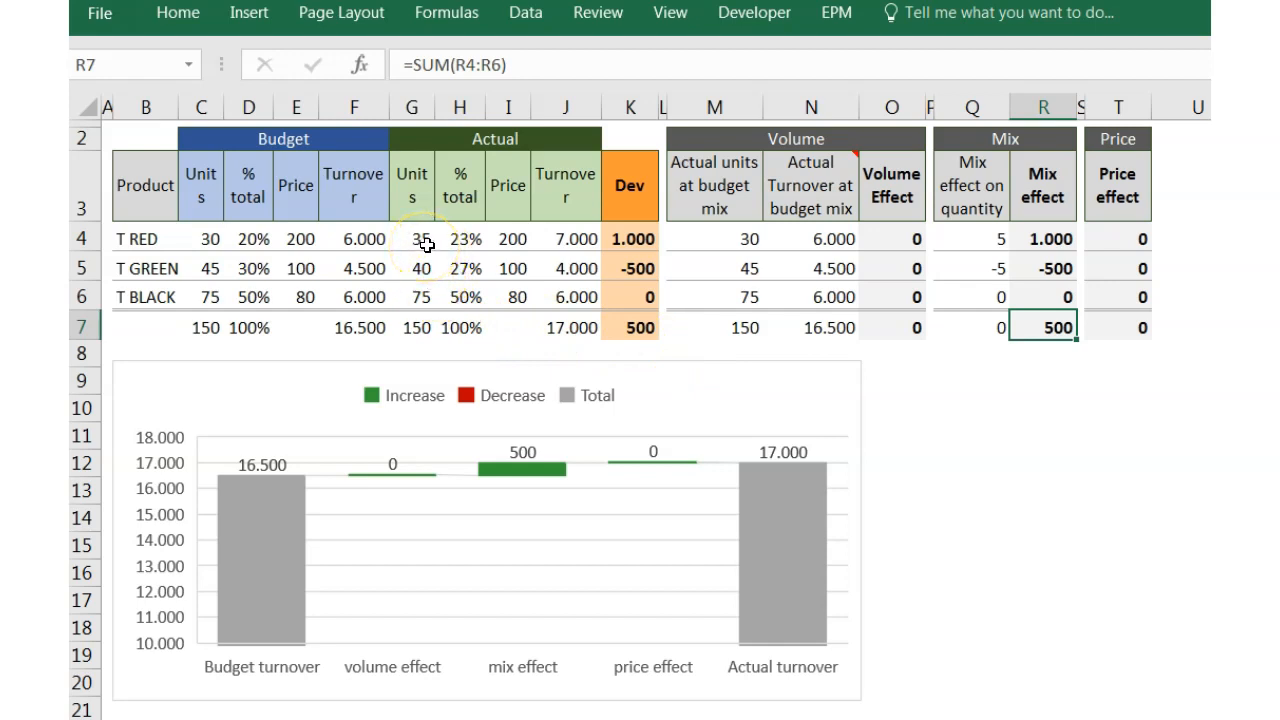
left_click(507, 238)
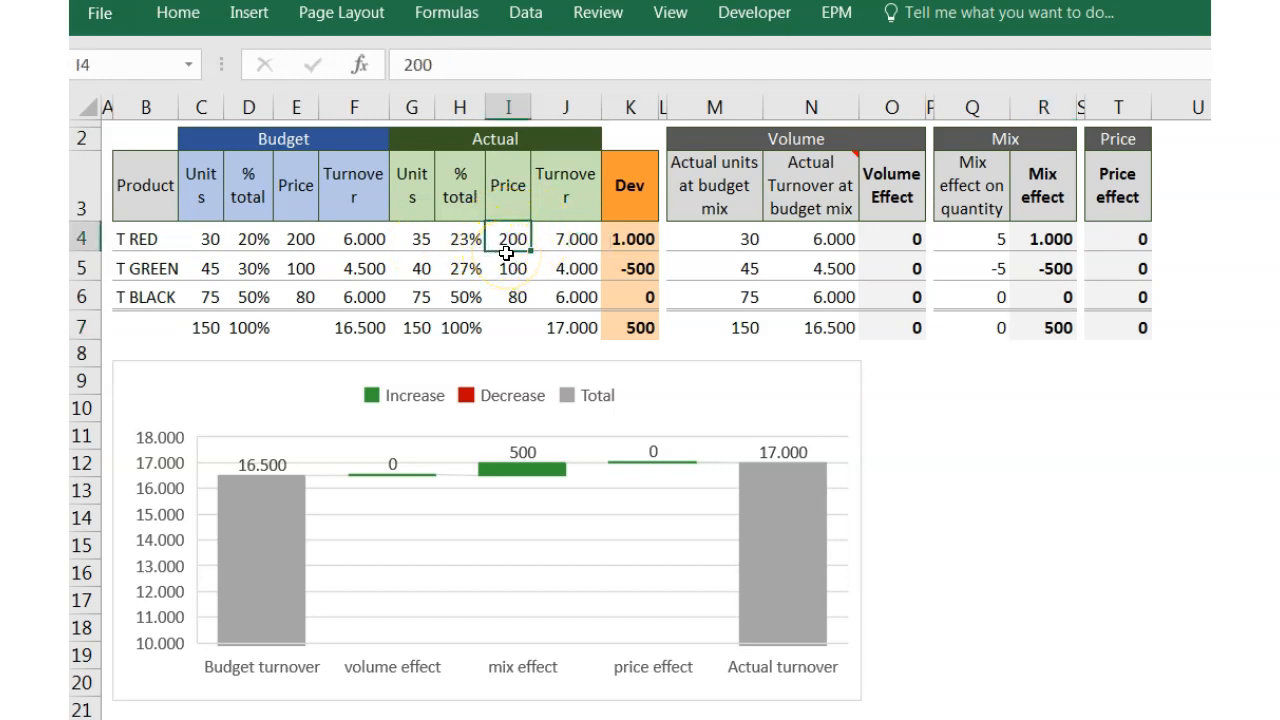
Try actual units 25 and 50, check R7, then restore T RED's units to 30
left_click(411, 238)
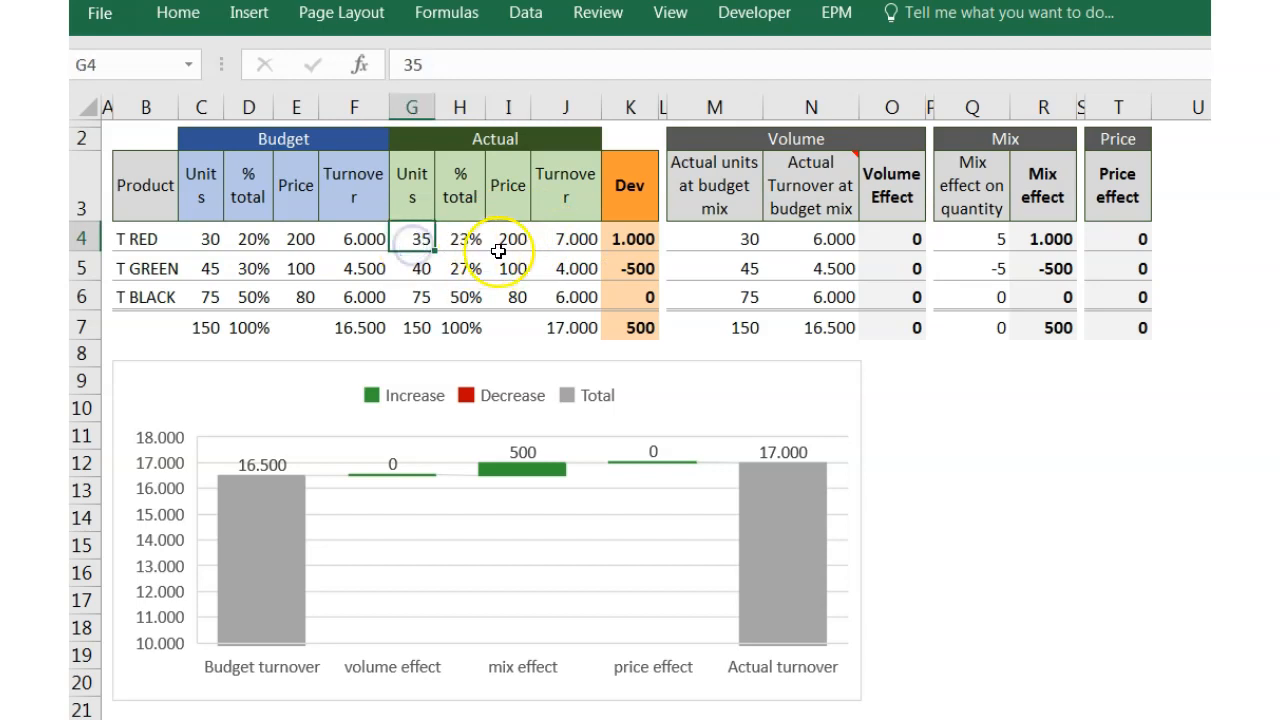
type("2")
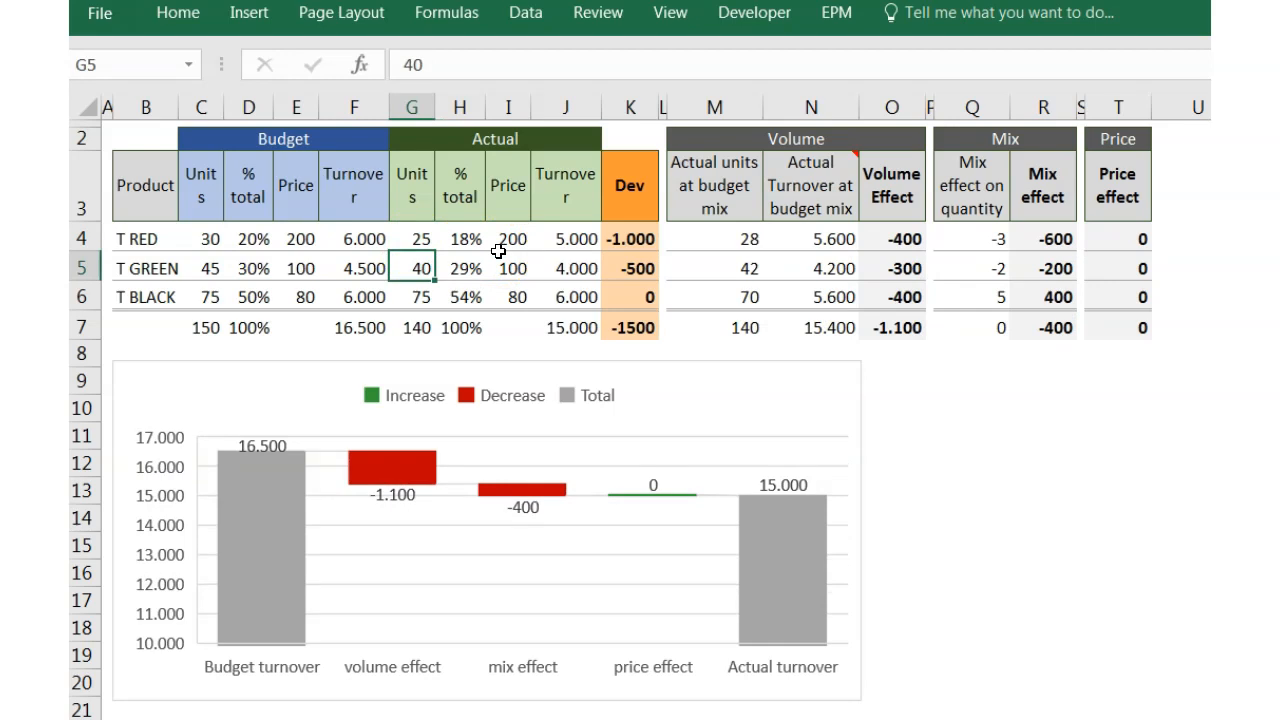
type("50")
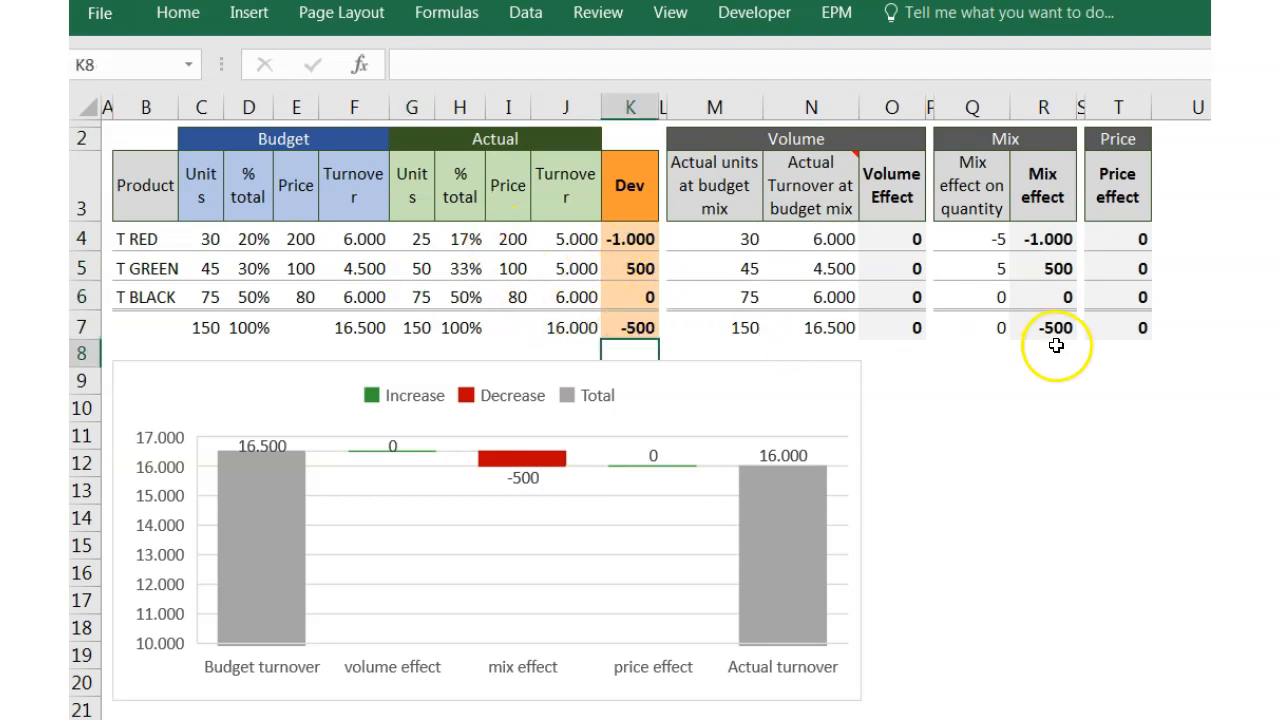
left_click(1043, 327)
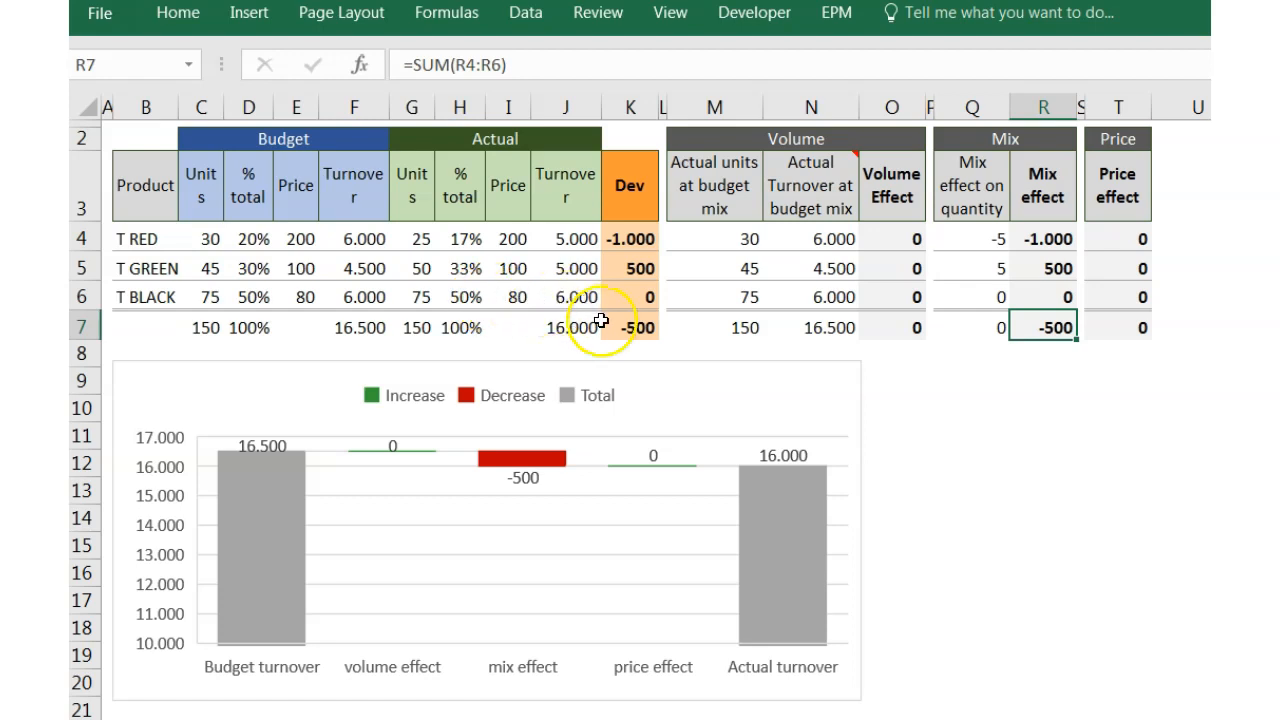
left_click(411, 238)
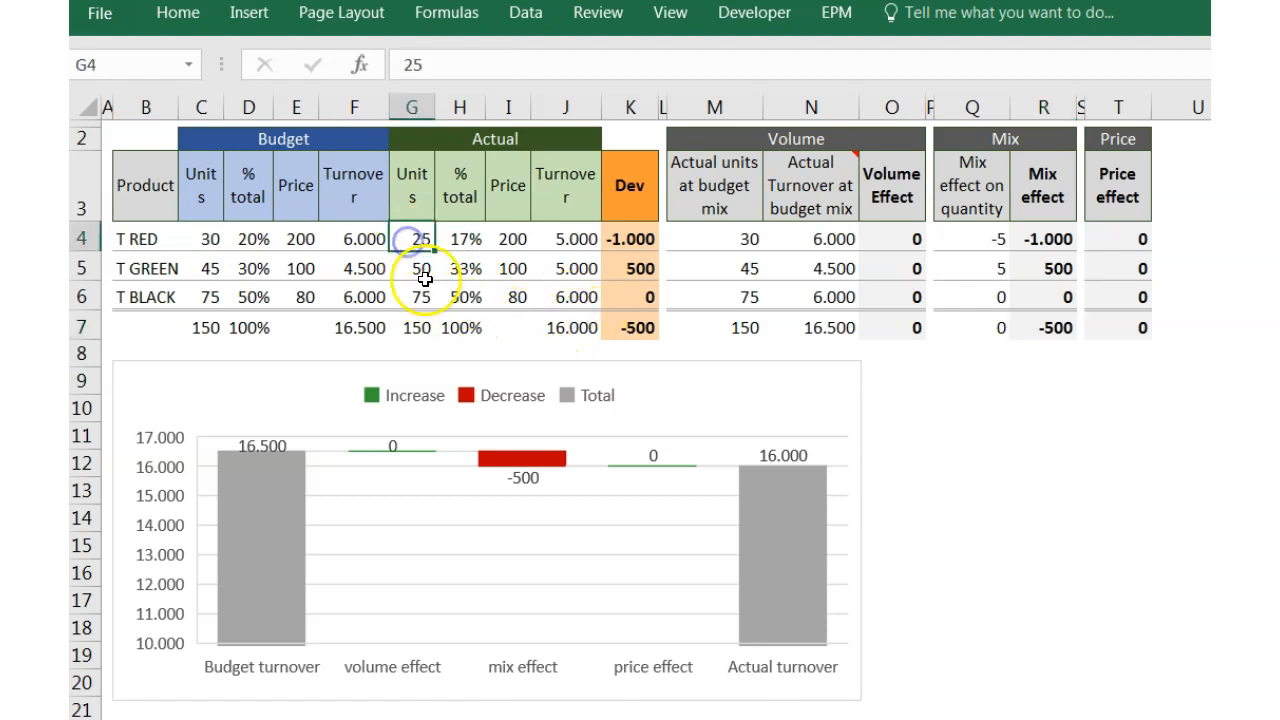
type("30")
left_click(412, 268)
type("45")
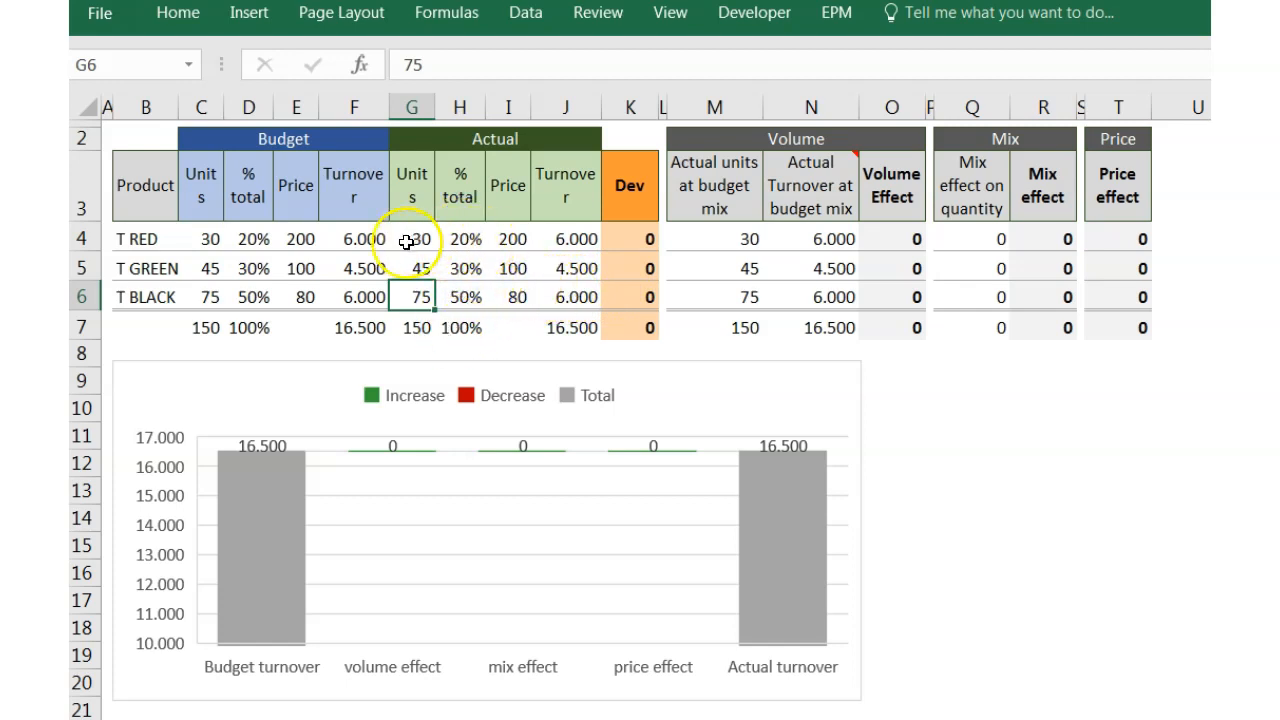
Enter doubled actual units 60, 90 and 150, confirming R7's mix effect is 0
left_click(411, 238)
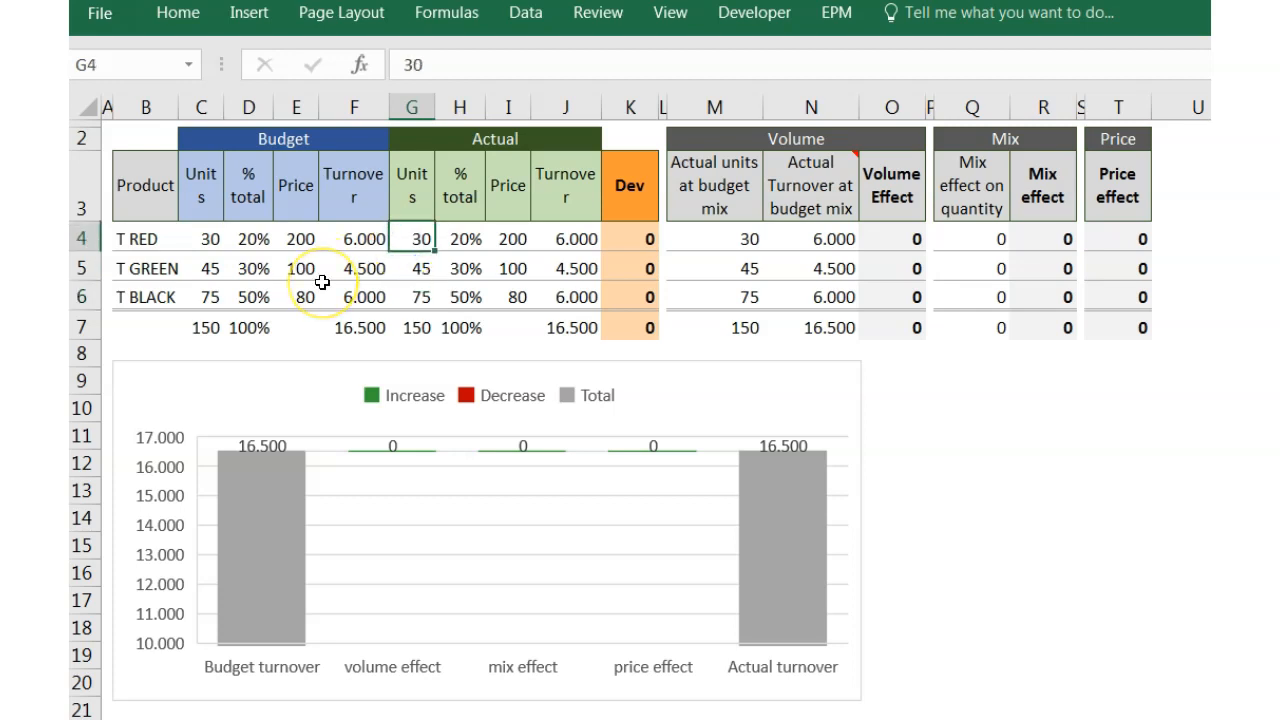
type("6")
left_click(412, 268)
type("90")
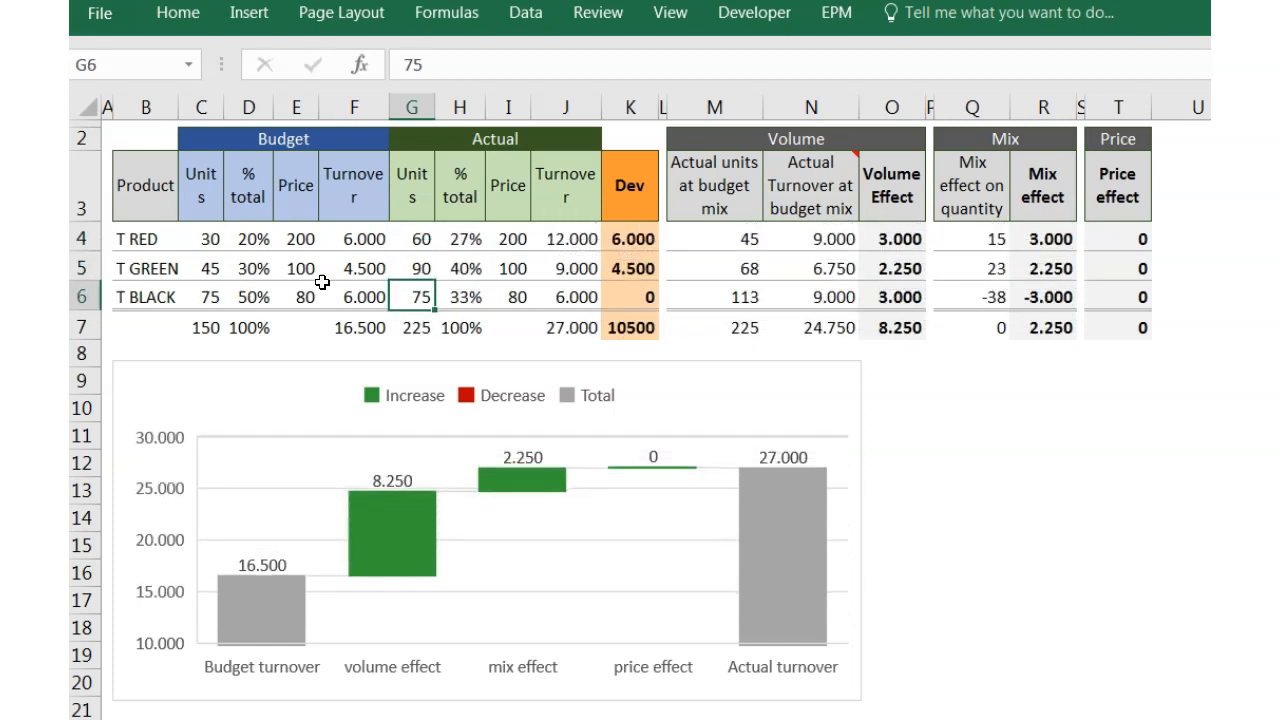
type("150")
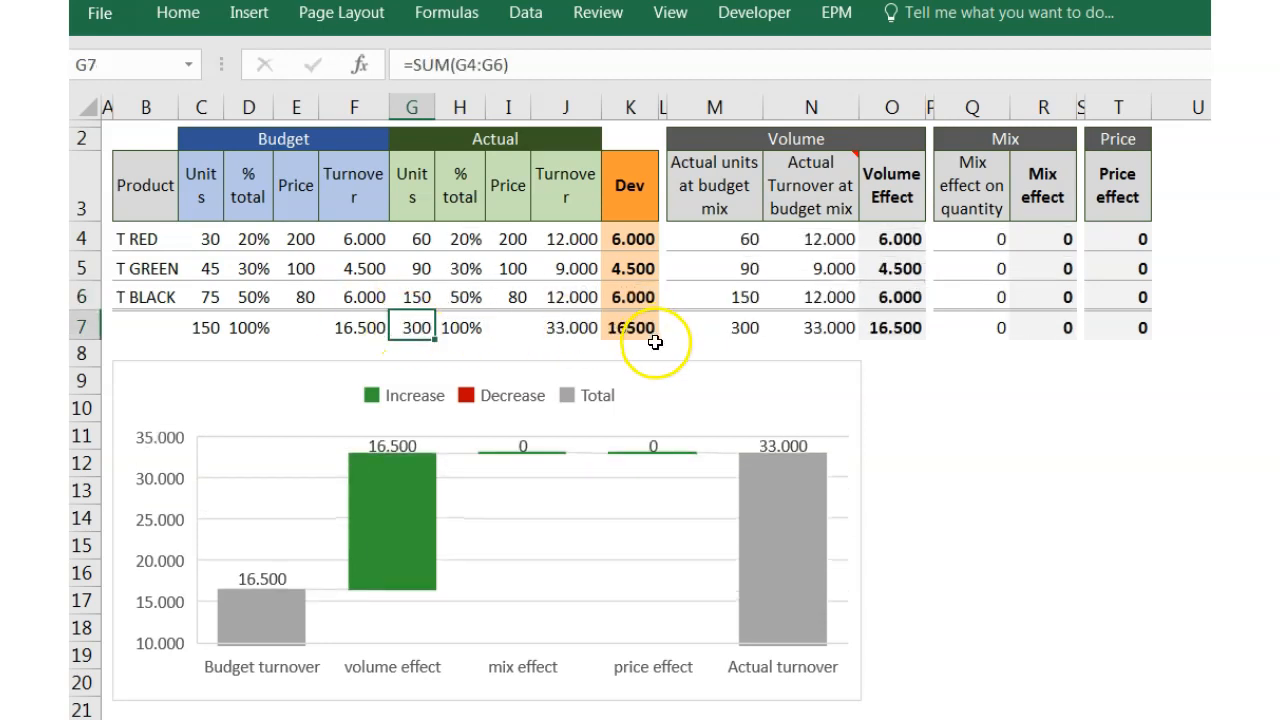
left_click(1043, 327)
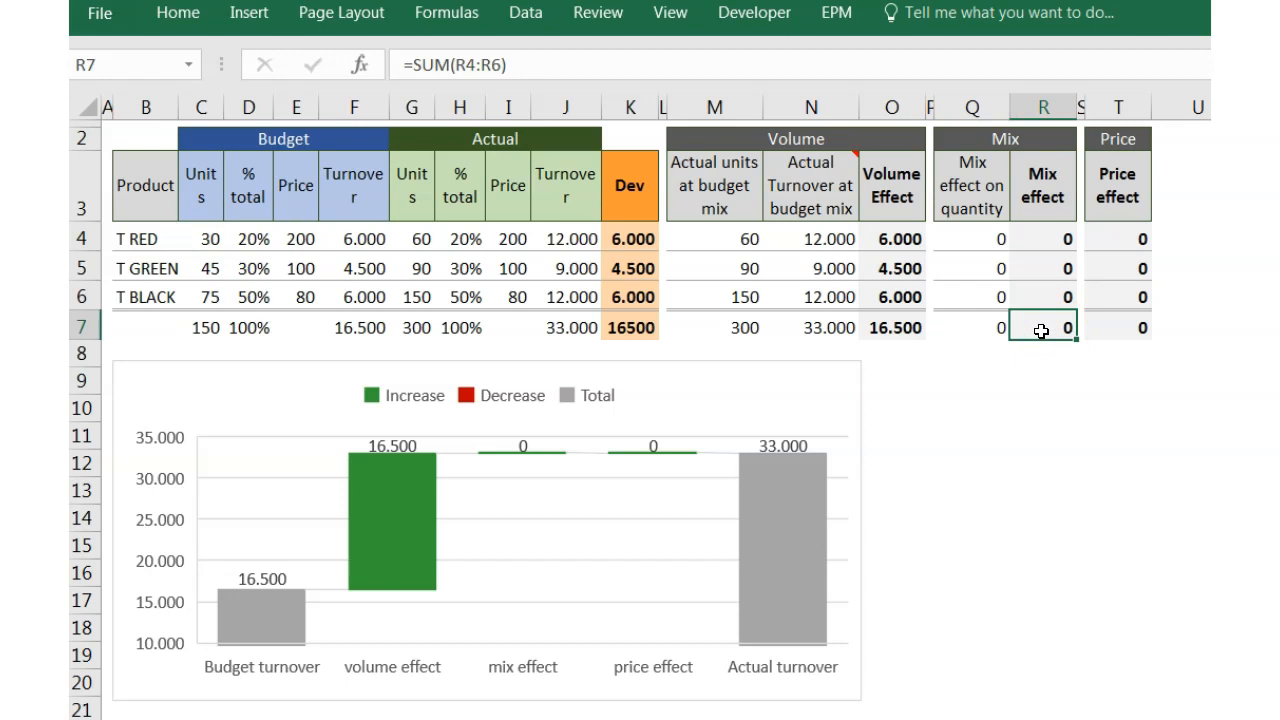
mouse_move(1048, 350)
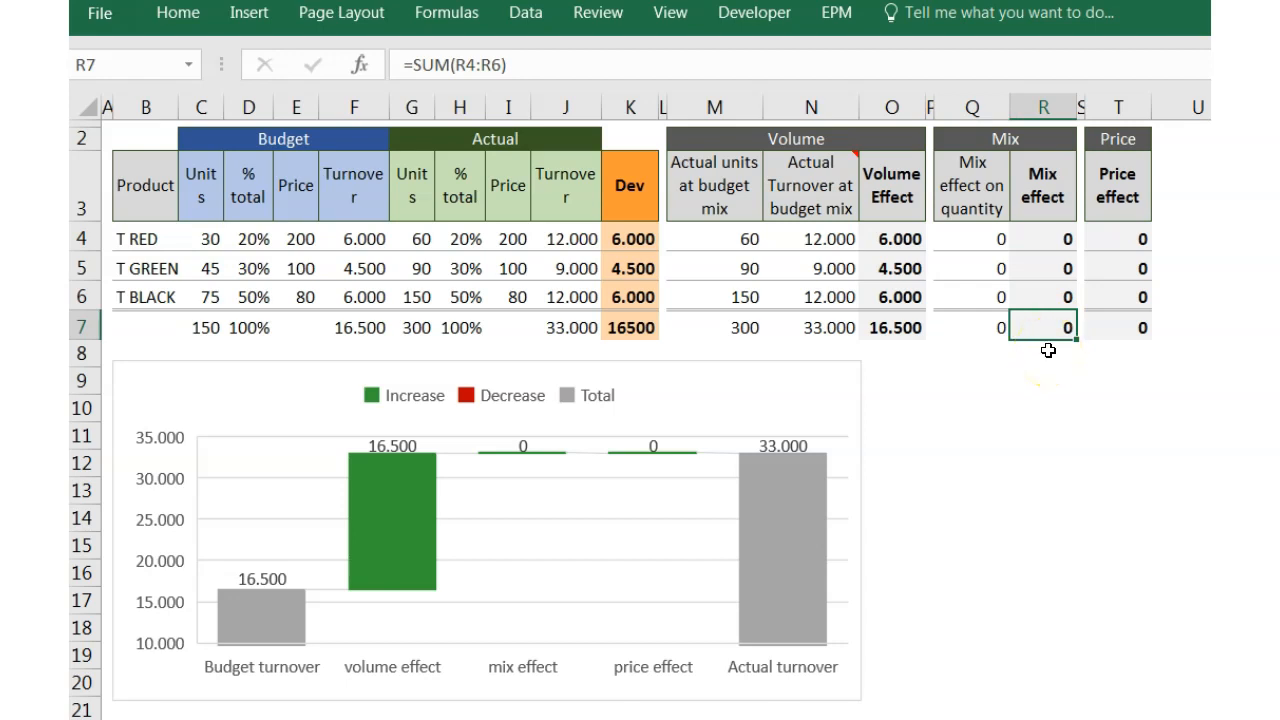